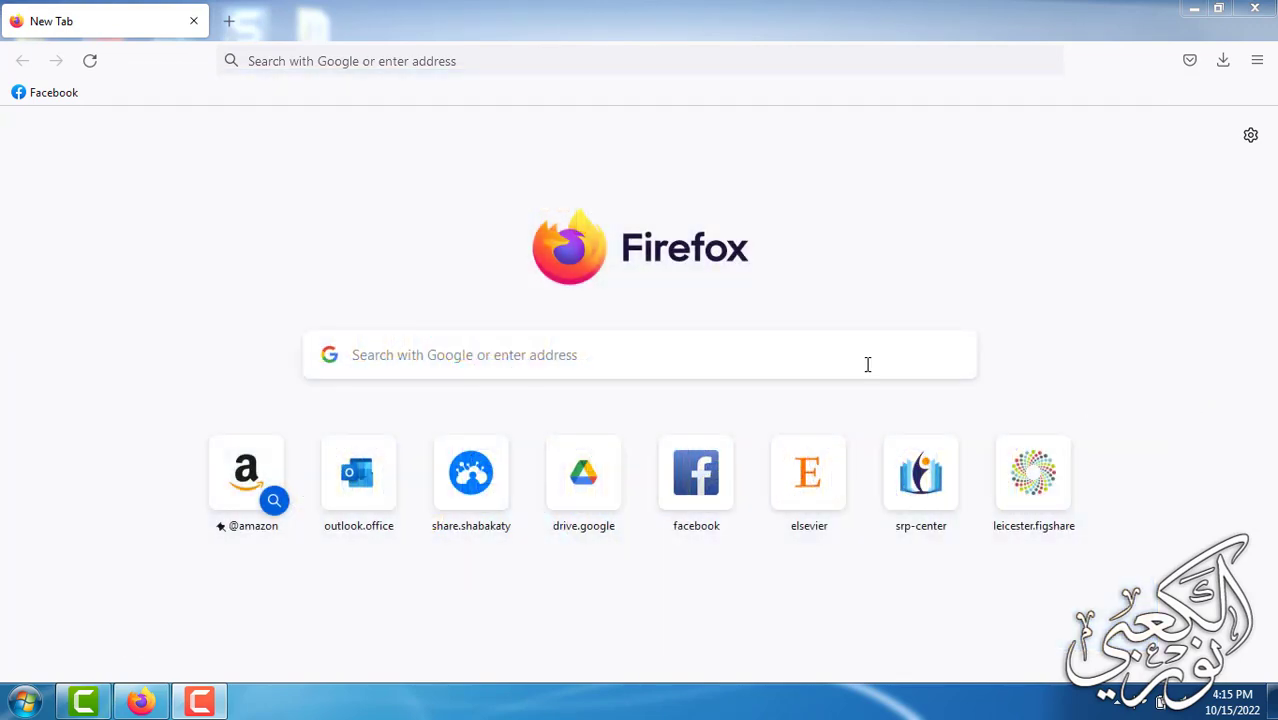
mouse_move(650, 360)
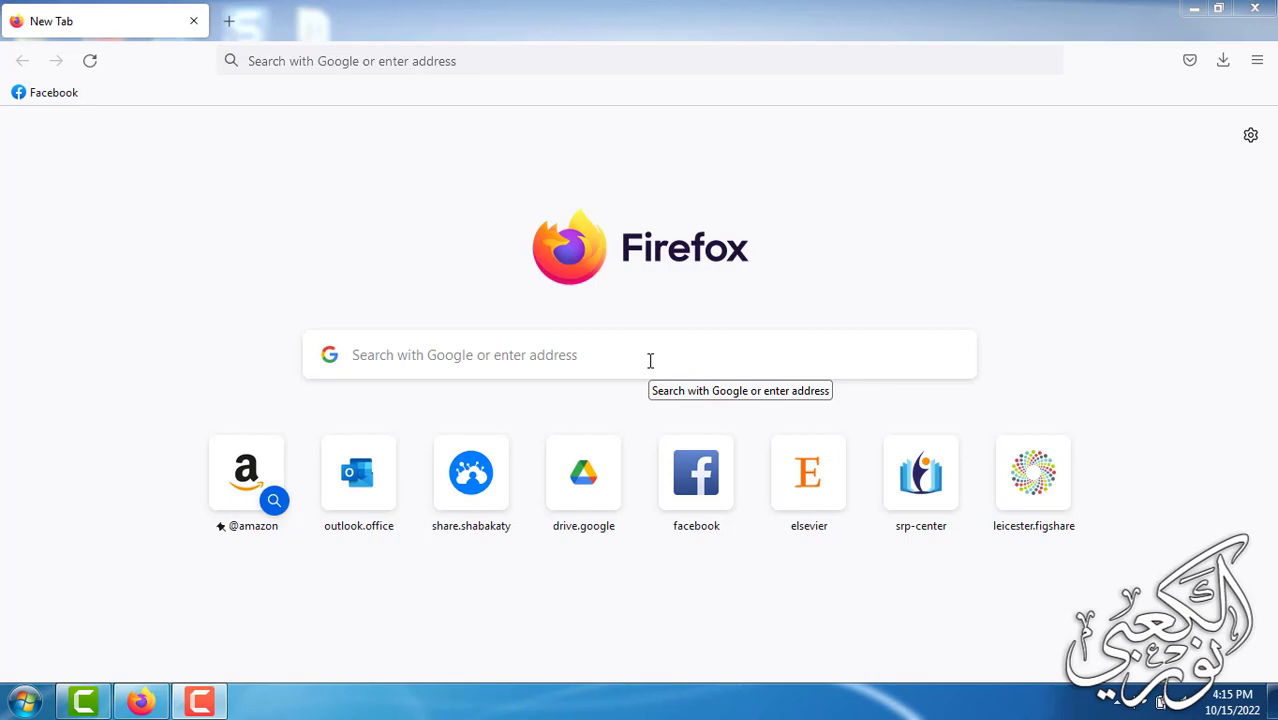
- Search the web for "google scholar" from the new-tab search box
left_click(650, 356)
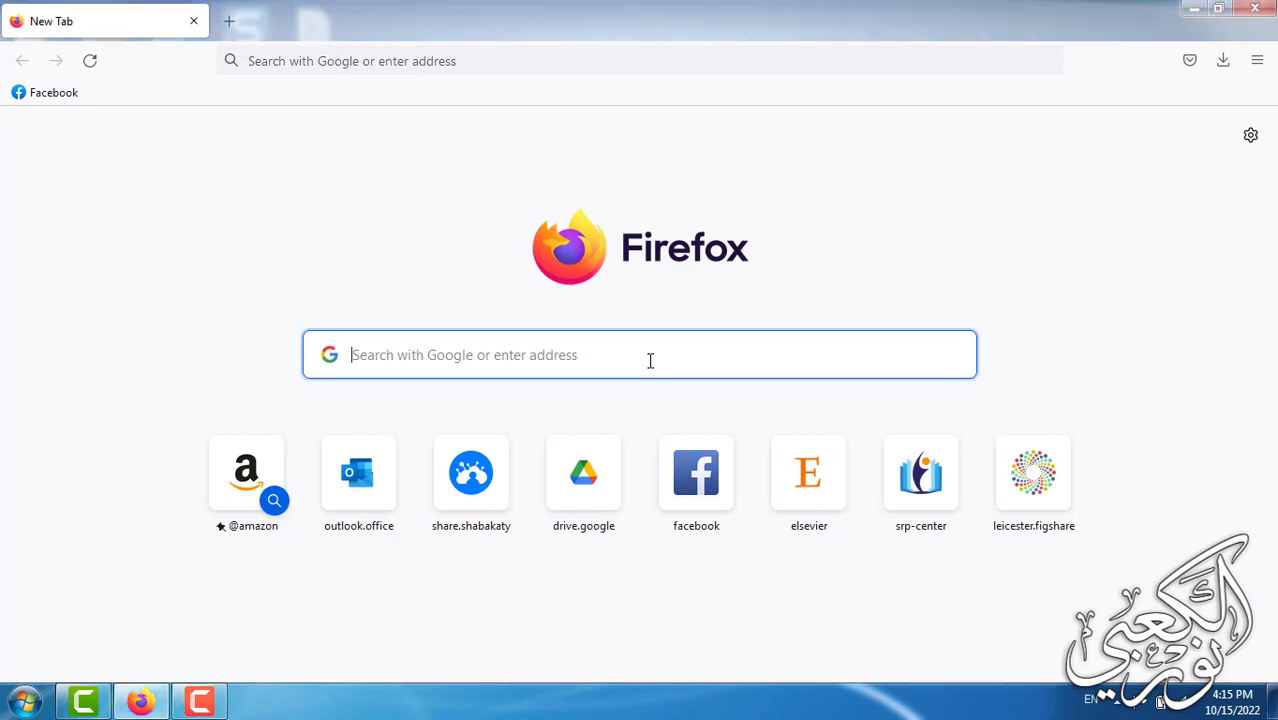
type("google.com/")
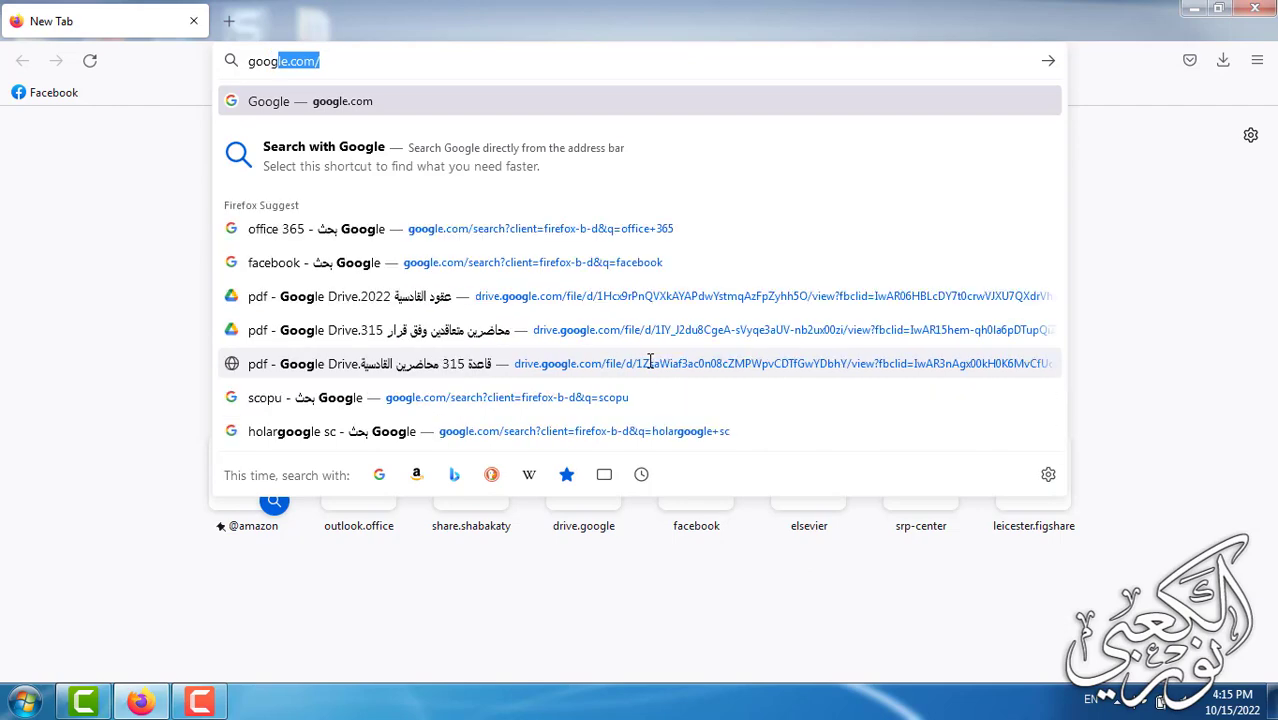
type("google sch")
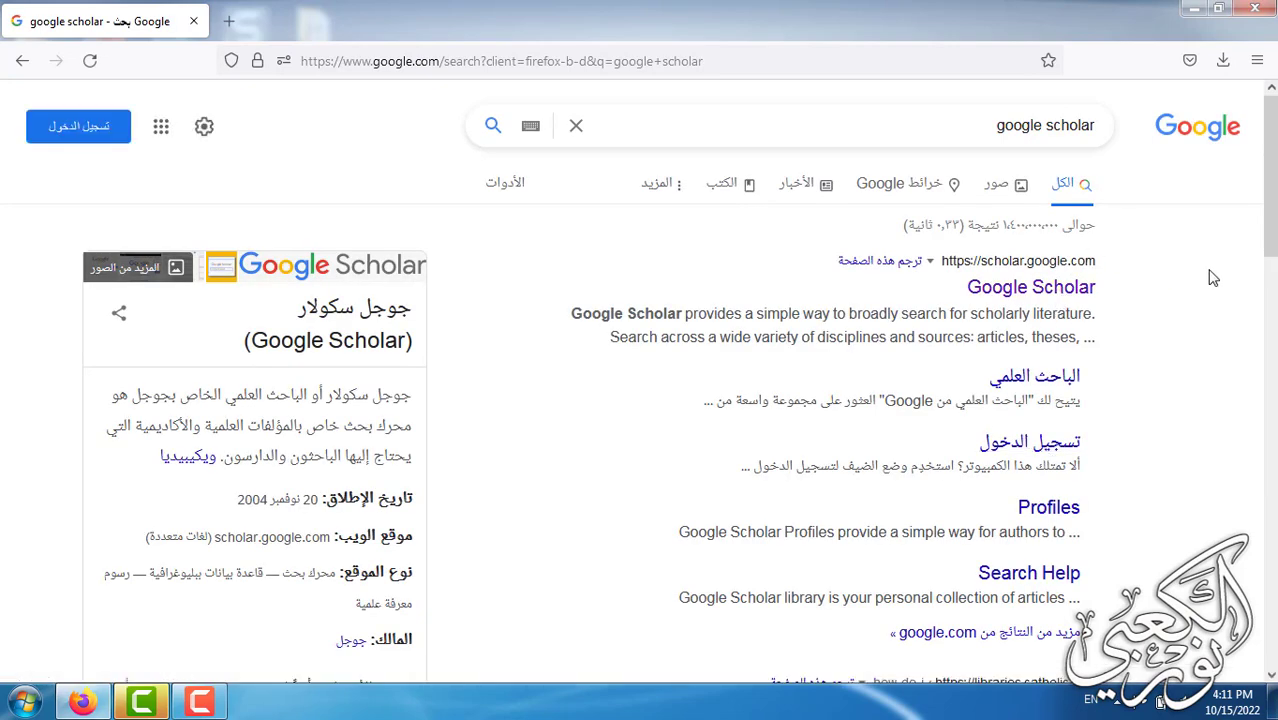
- Follow the top result to scholar.google.com
left_click(1032, 288)
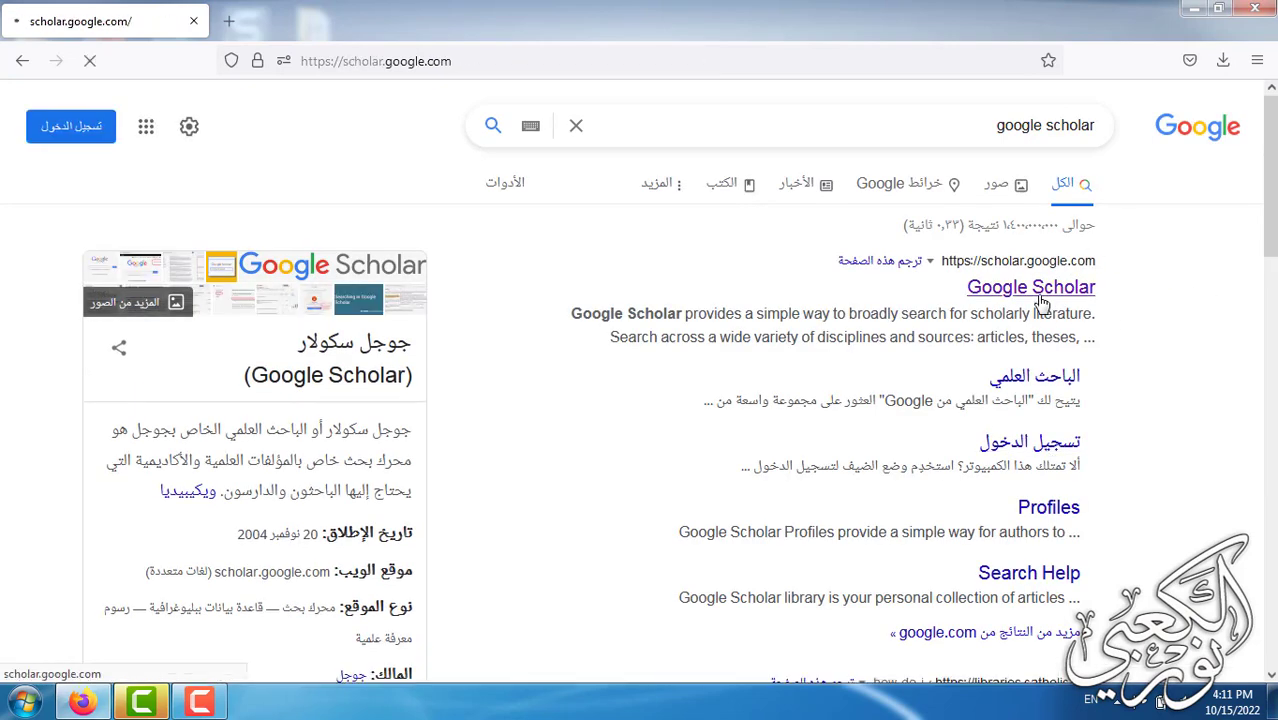
left_click(1030, 288)
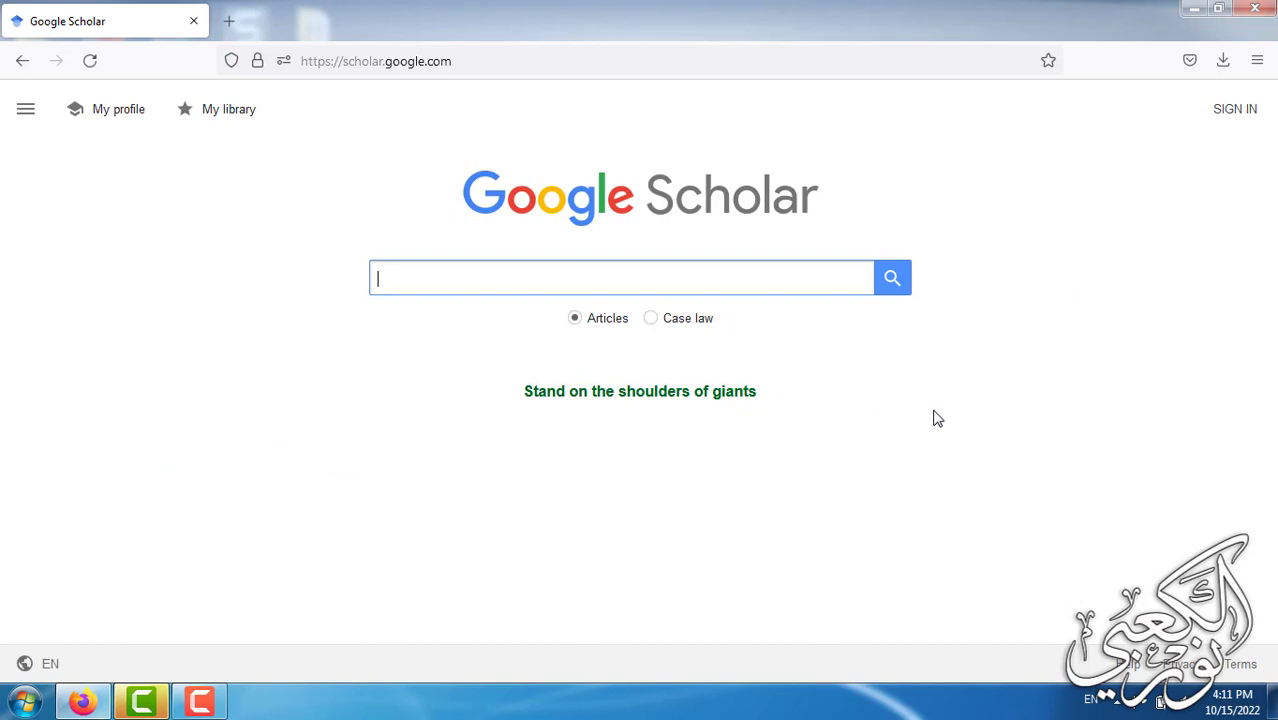
mouse_move(1164, 176)
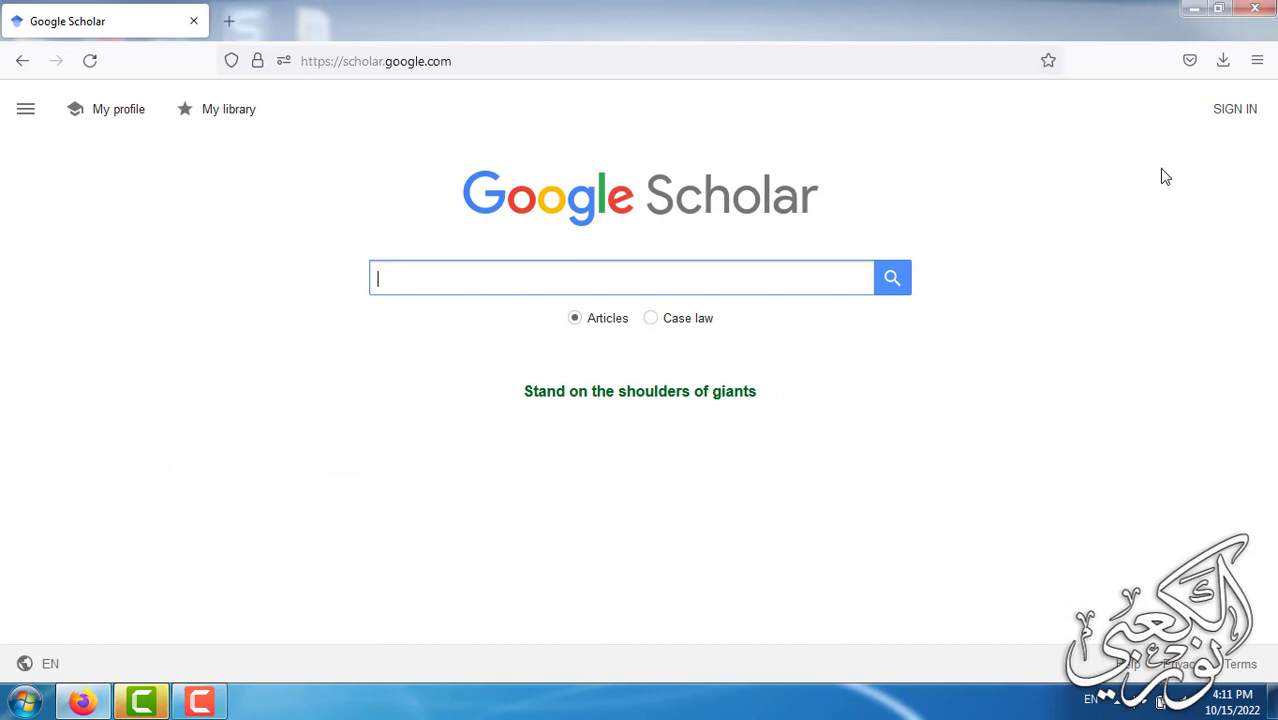
mouse_move(114, 116)
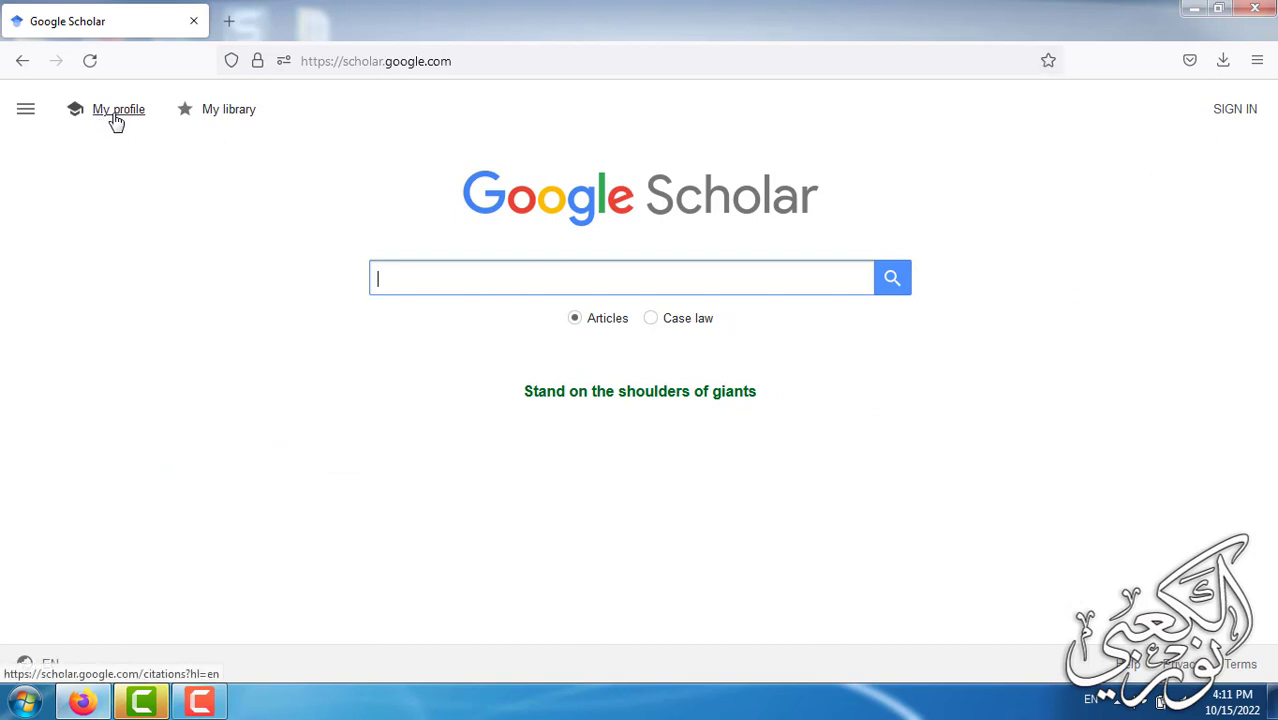
- Start a Scholar profile via My profile and sign in with the listed Google account and its password
left_click(116, 108)
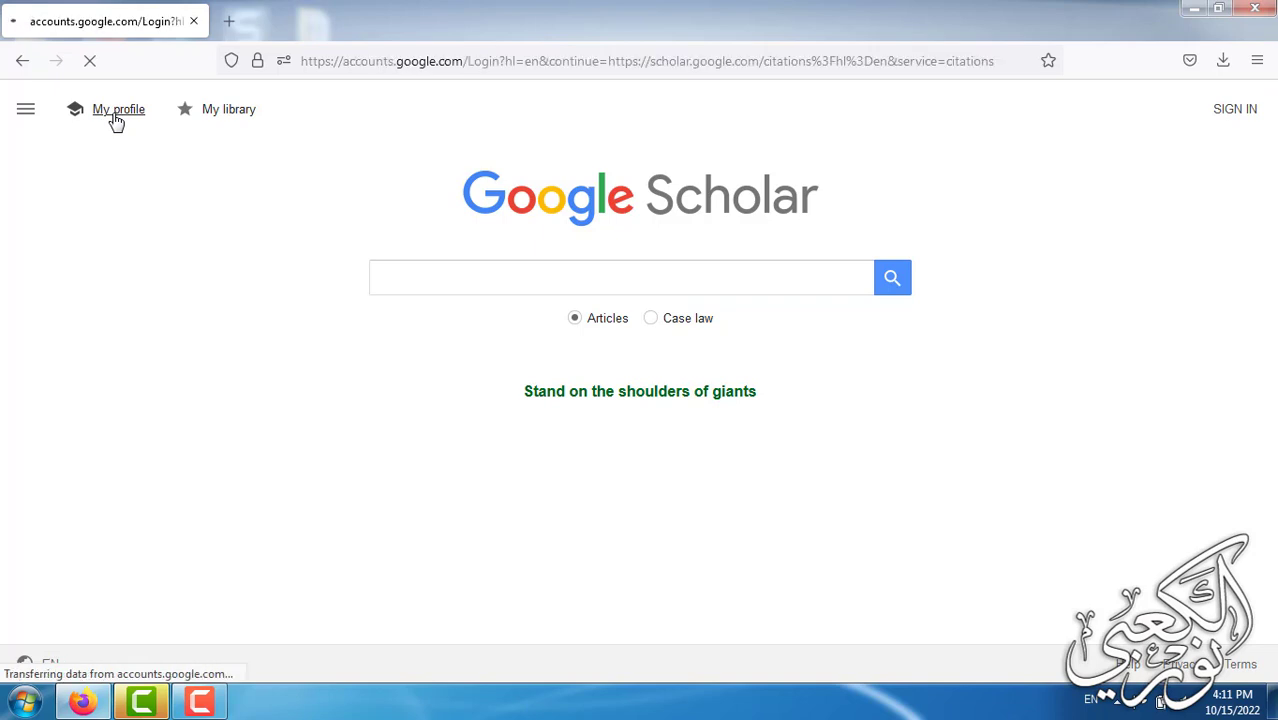
left_click(116, 108)
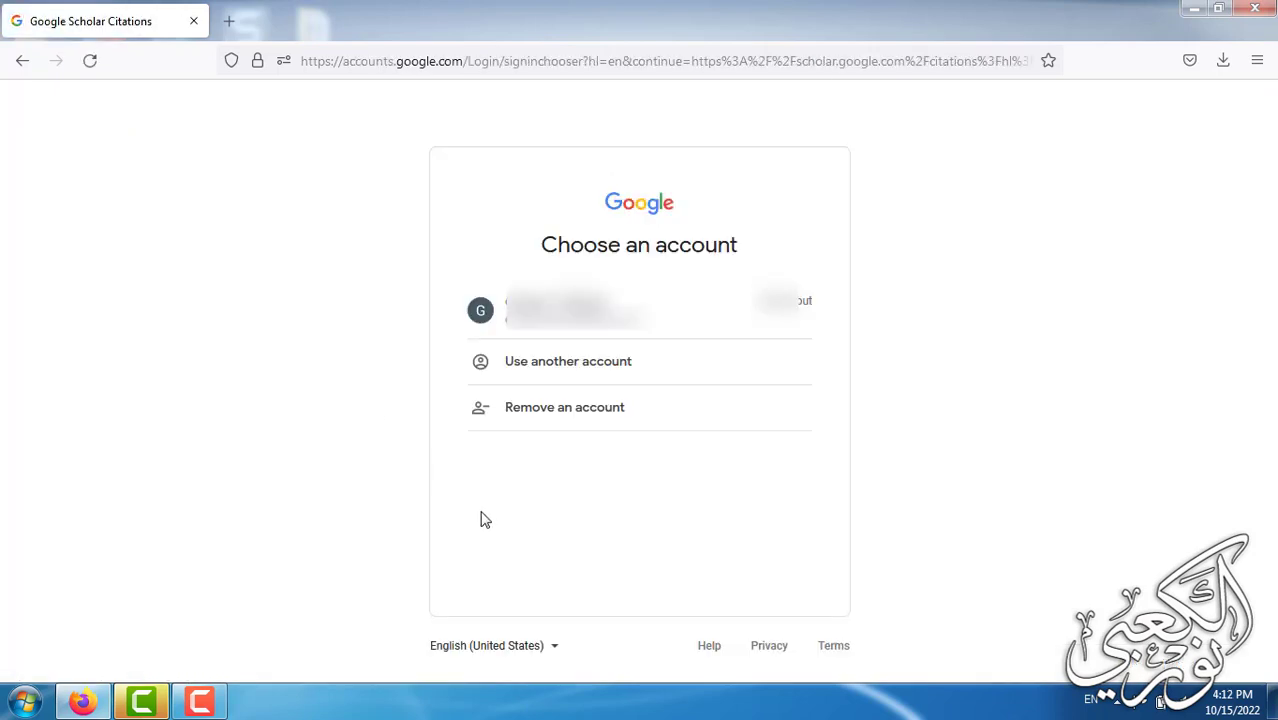
mouse_move(654, 556)
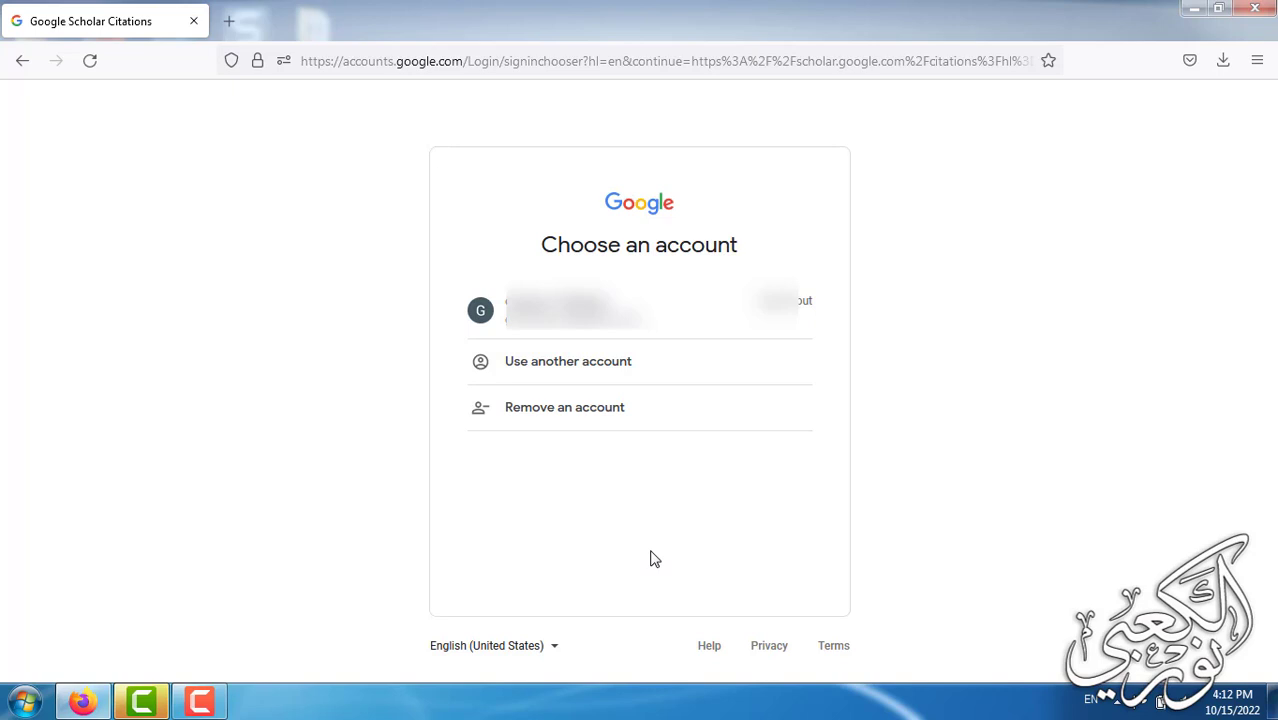
mouse_move(558, 336)
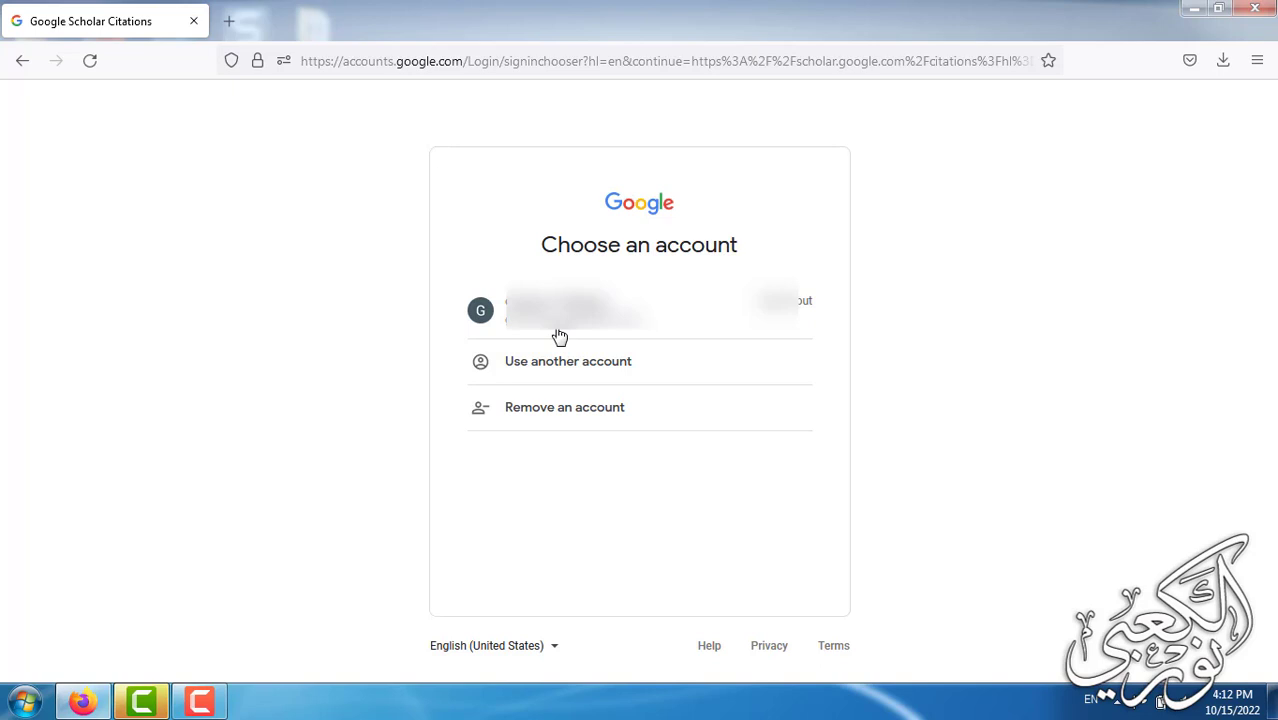
left_click(560, 310)
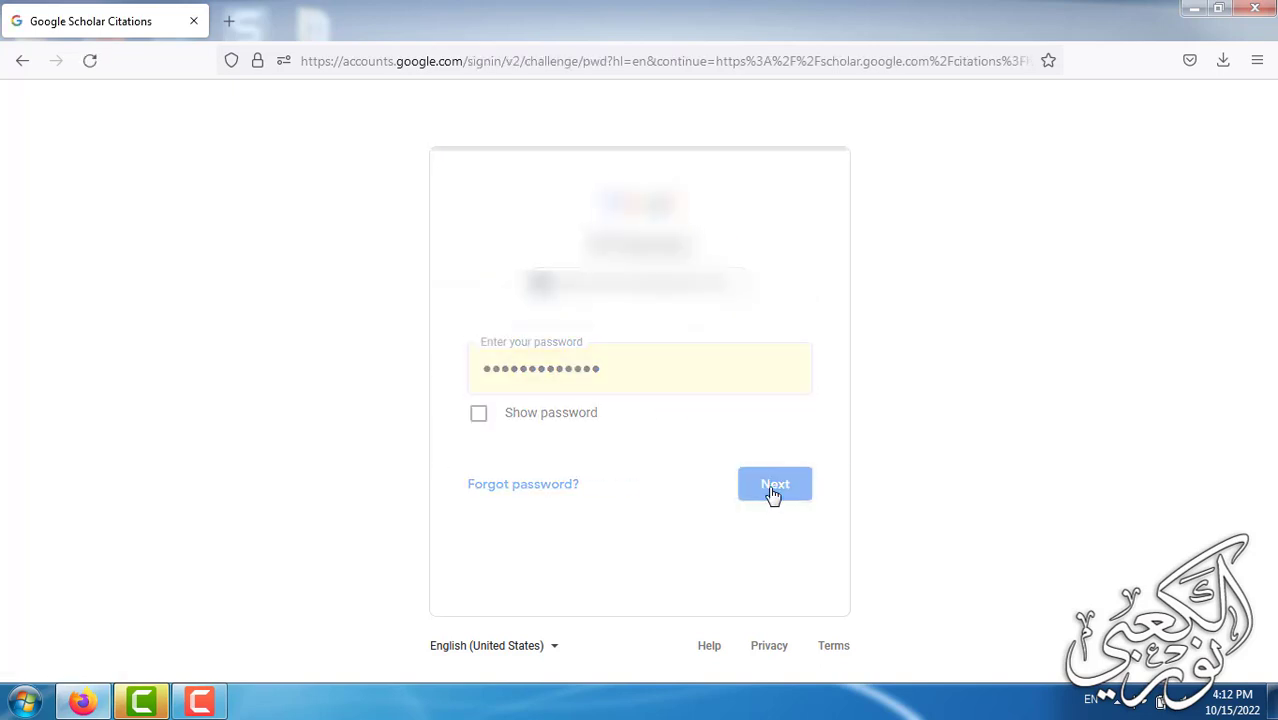
left_click(776, 484)
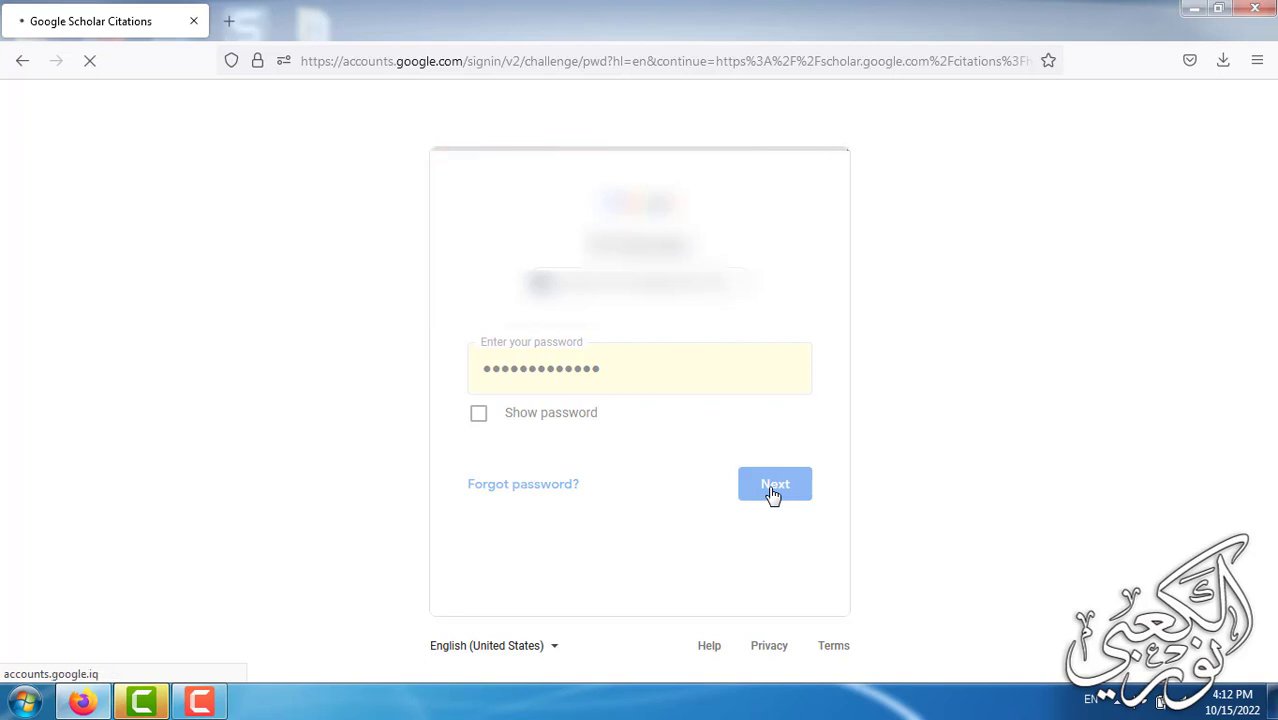
left_click(776, 484)
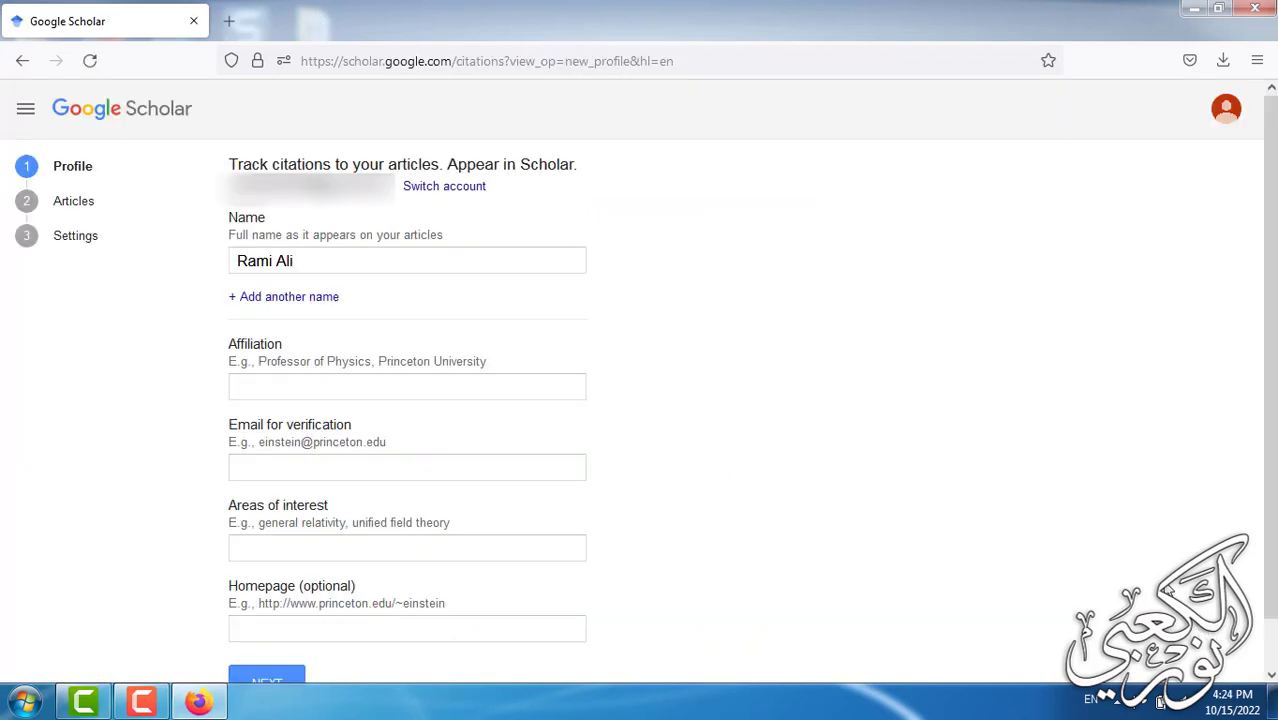
mouse_move(916, 384)
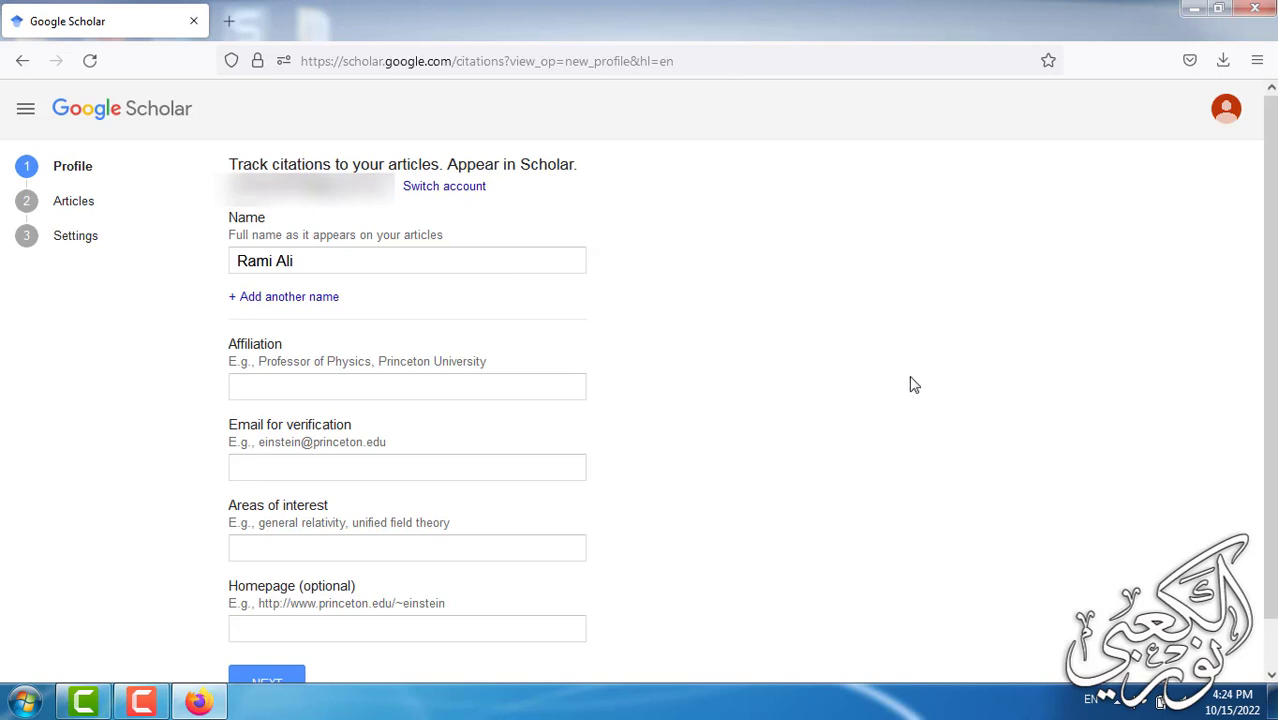
mouse_move(644, 344)
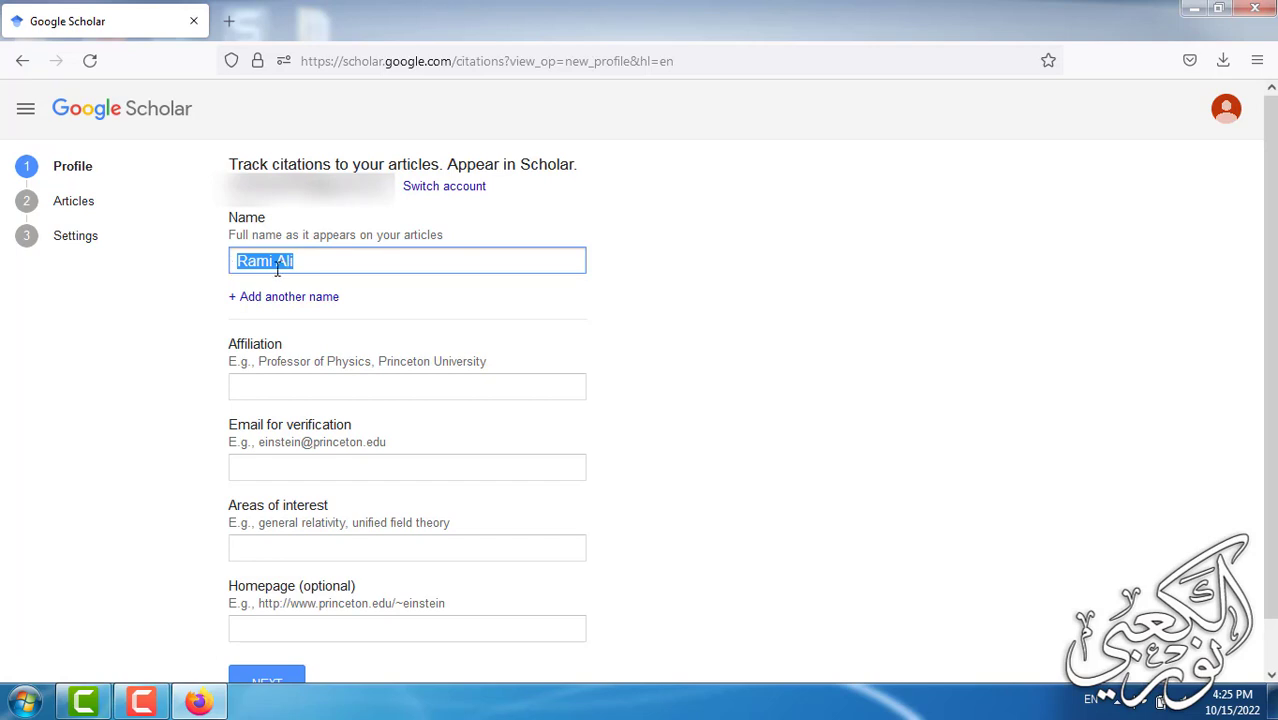
- Set the affiliation to University of Chicago from the "Unive" suggestions
left_click(408, 386)
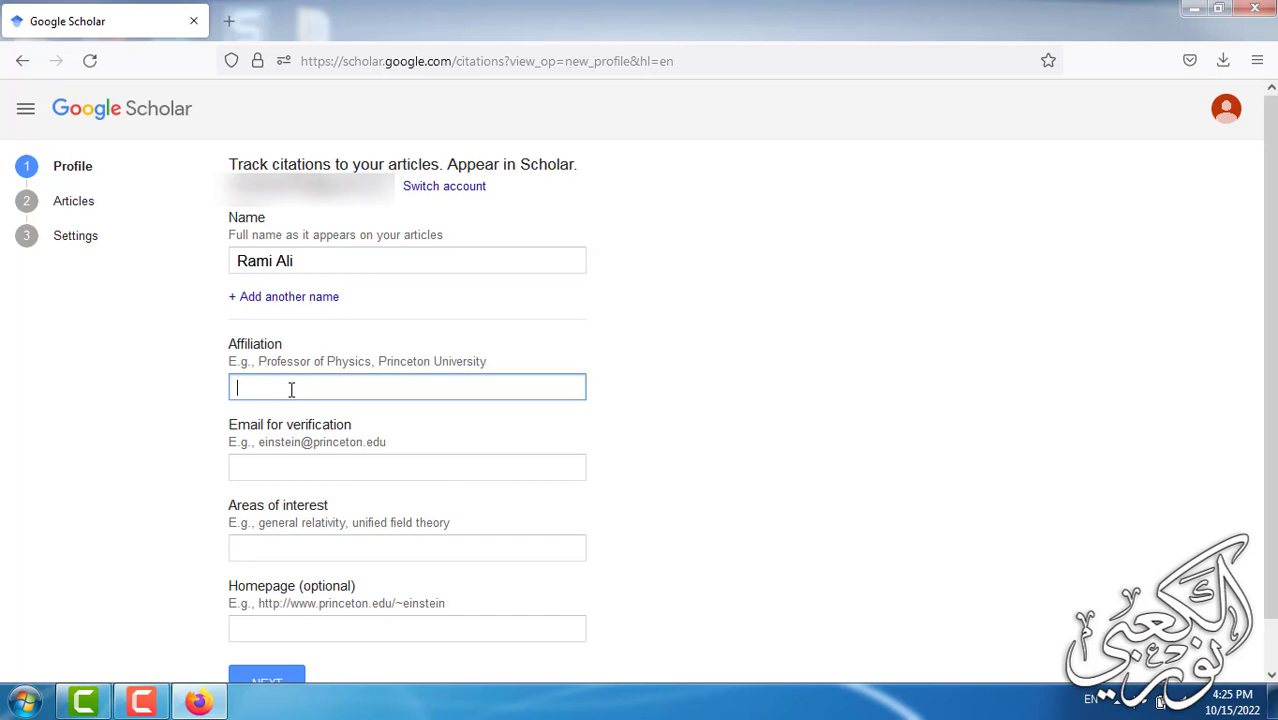
type("Unive")
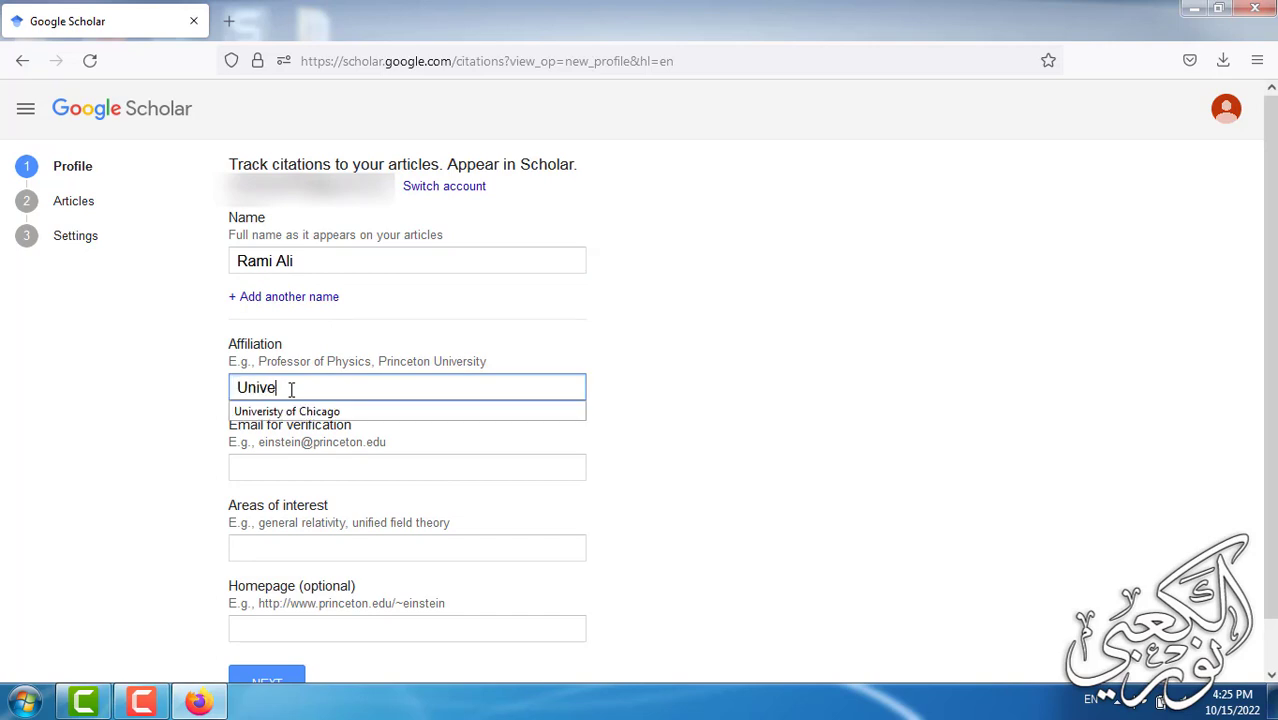
left_click(288, 412)
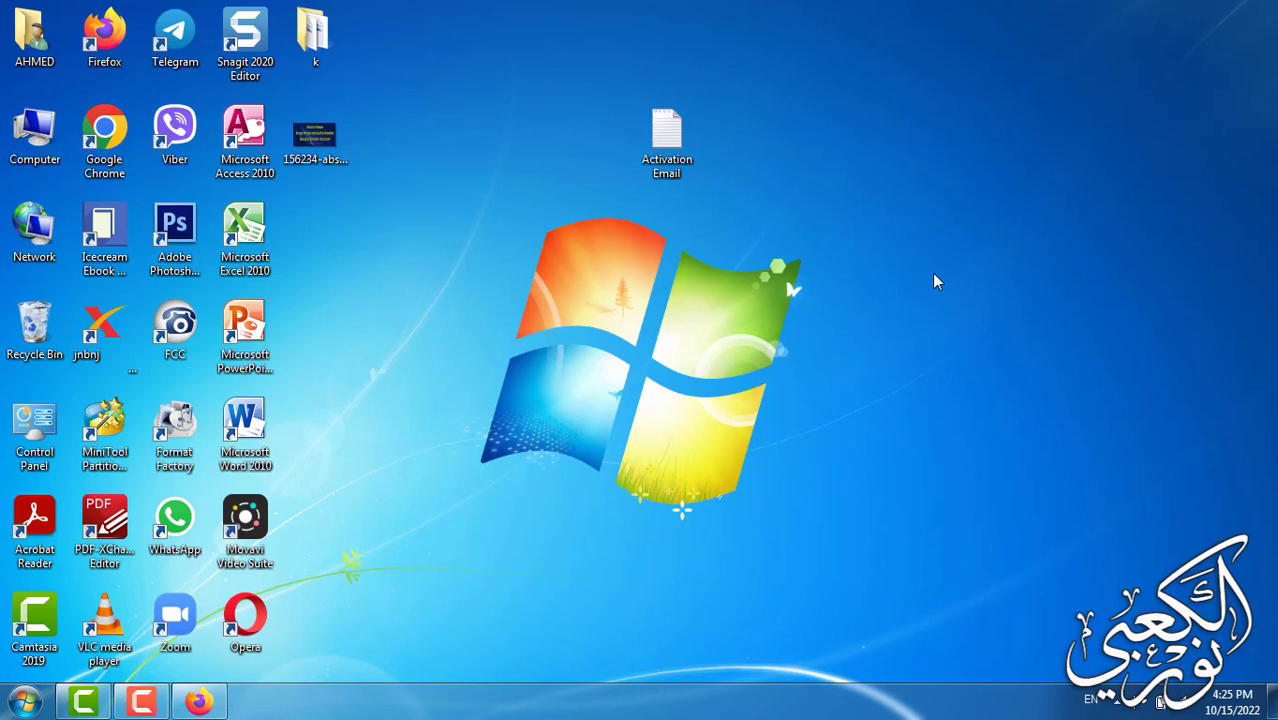
mouse_move(858, 180)
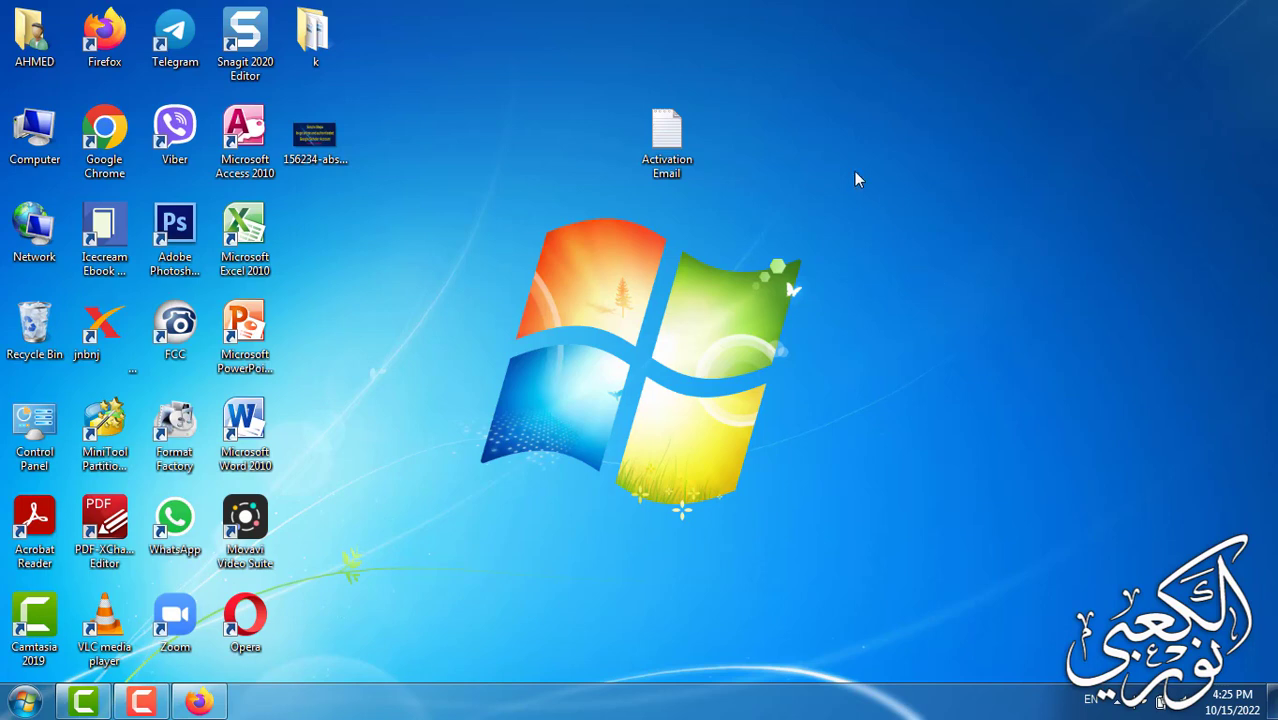
- Copy the email address line from the Activation Email note on the desktop
left_click(668, 136)
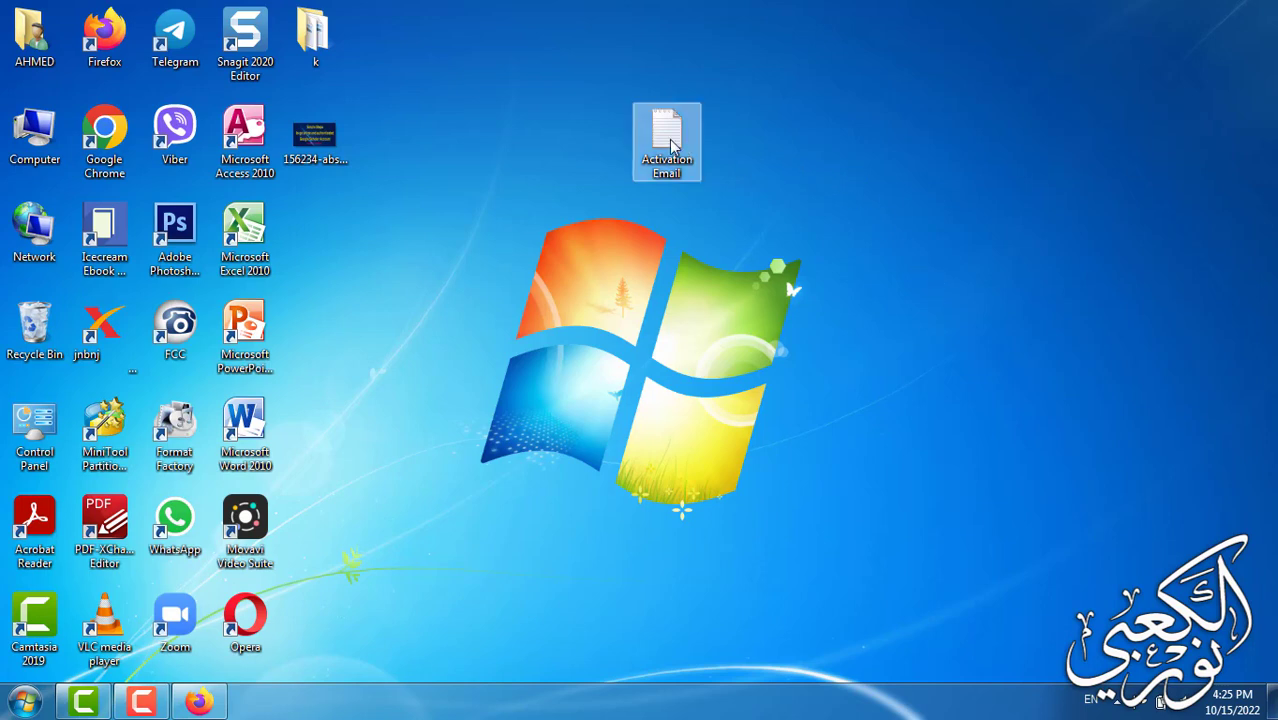
double_click(668, 128)
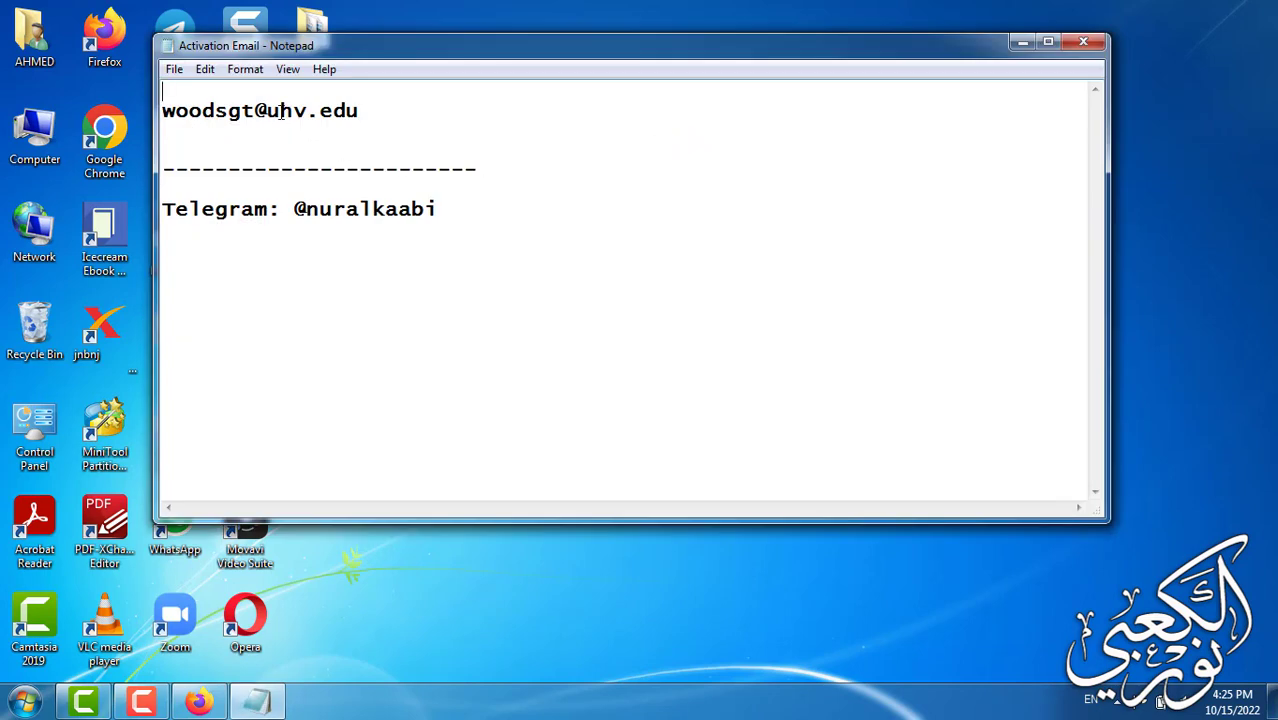
triple_click(264, 110)
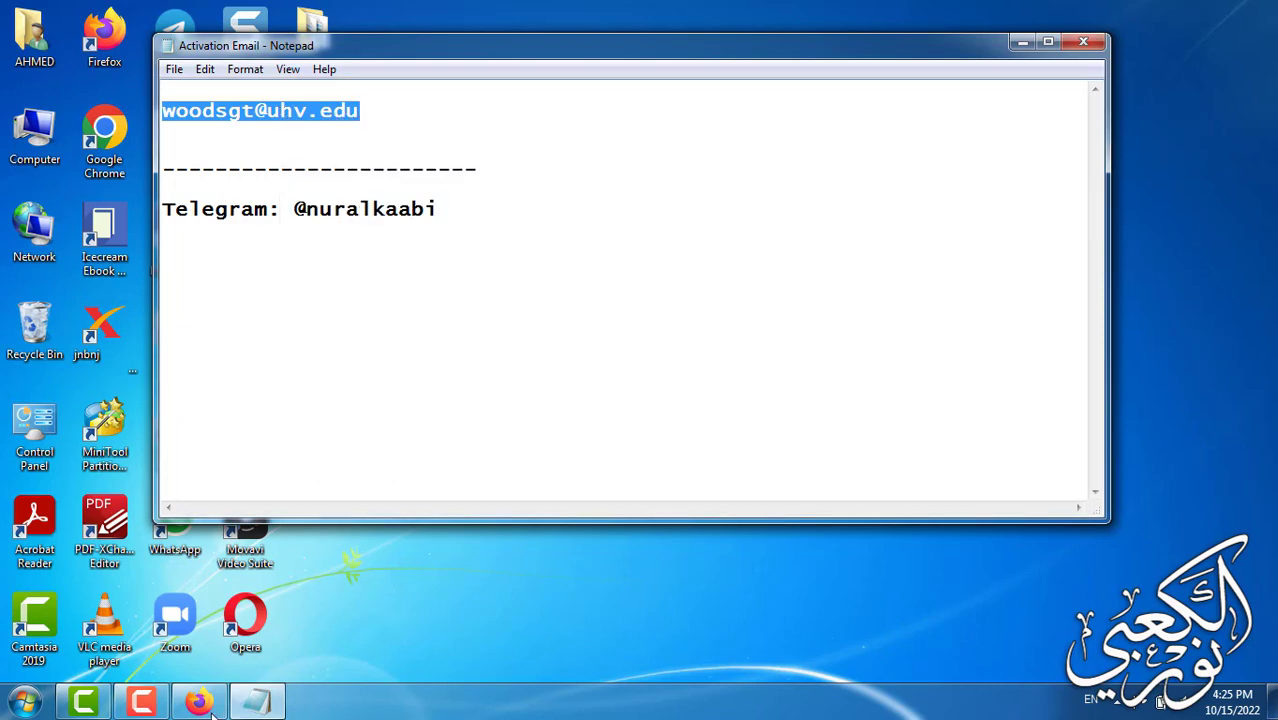
- Paste the copied address into the profile's Email for verification field
left_click(194, 692)
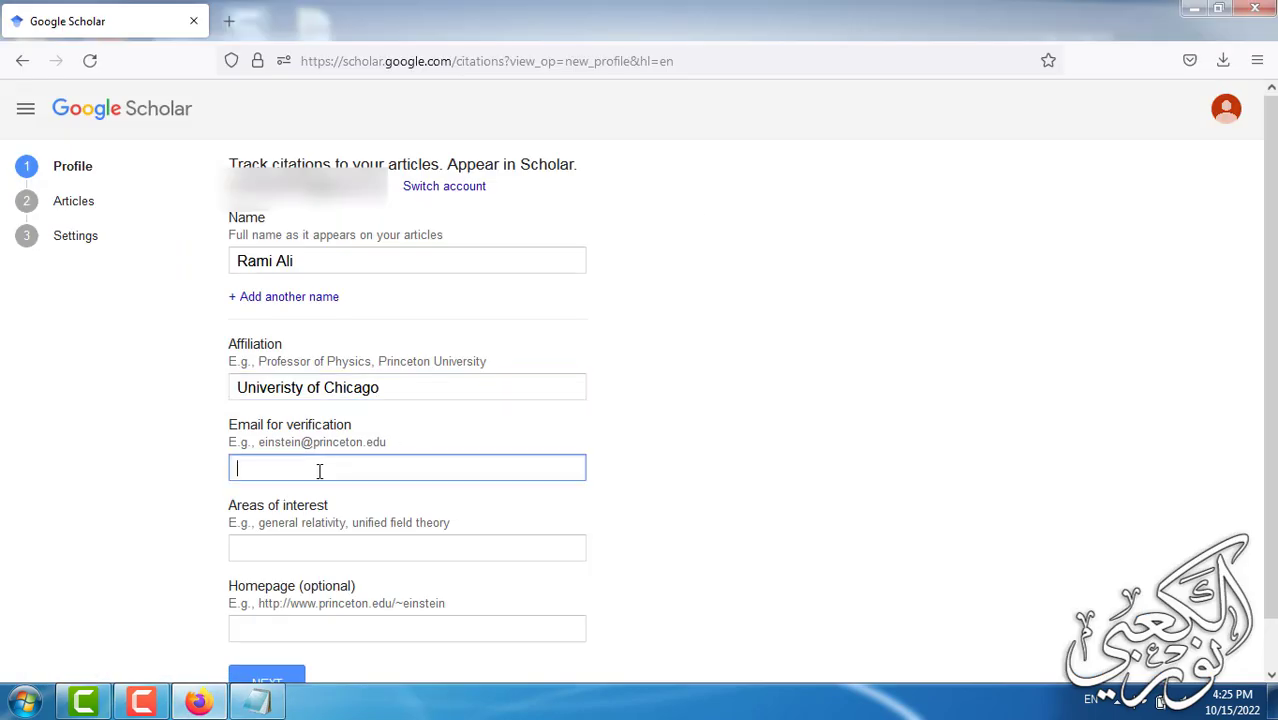
right_click(320, 468)
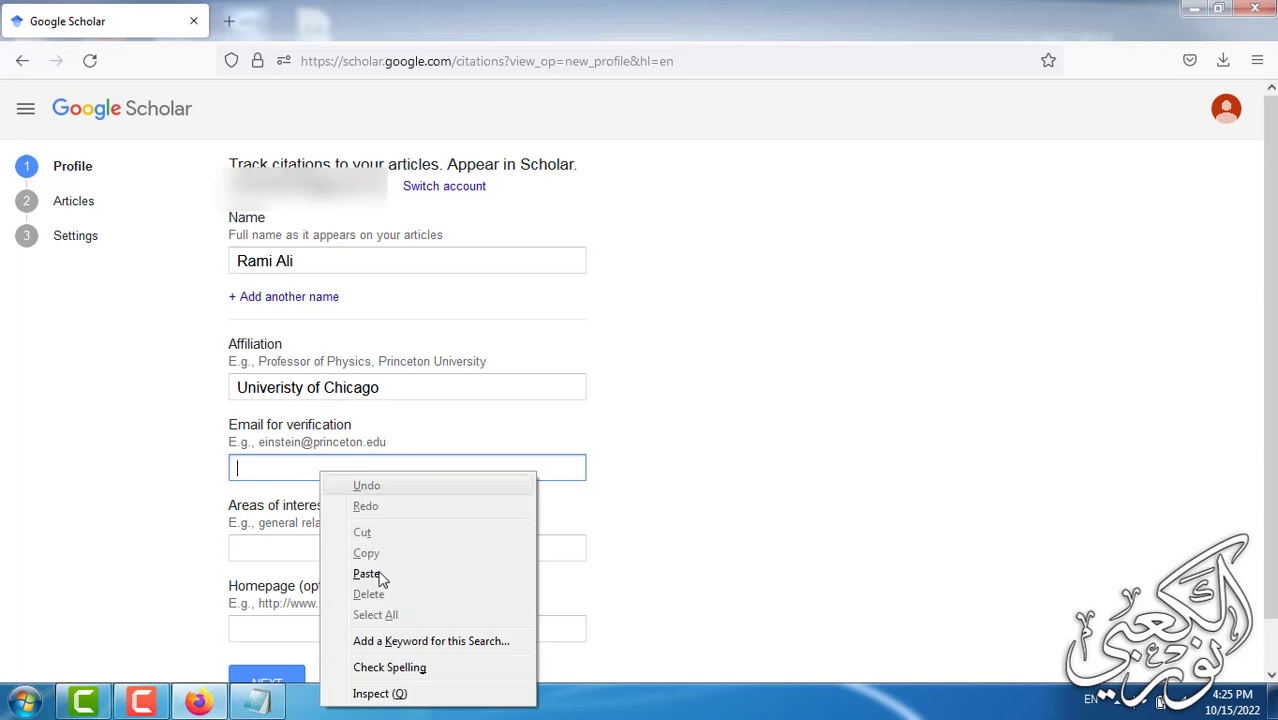
left_click(366, 572)
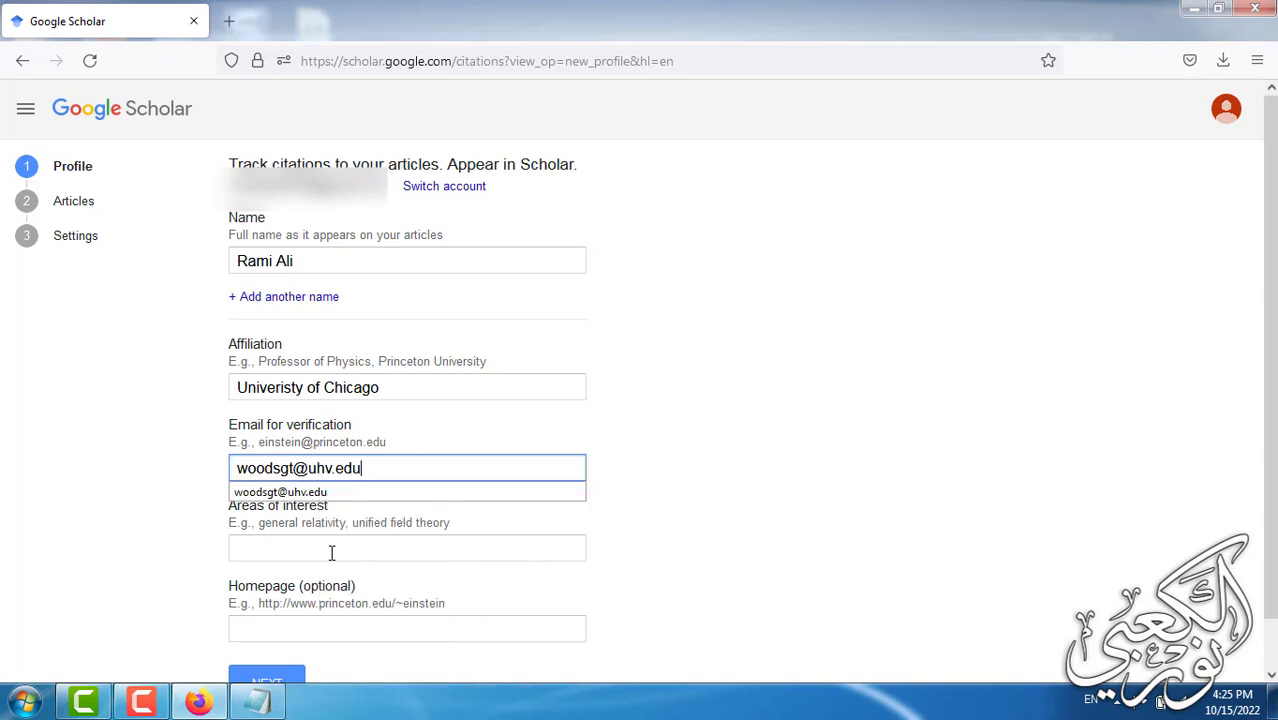
- Set Areas of interest to English Literature from the "En" suggestions, leaving homepage blank
left_click(406, 548)
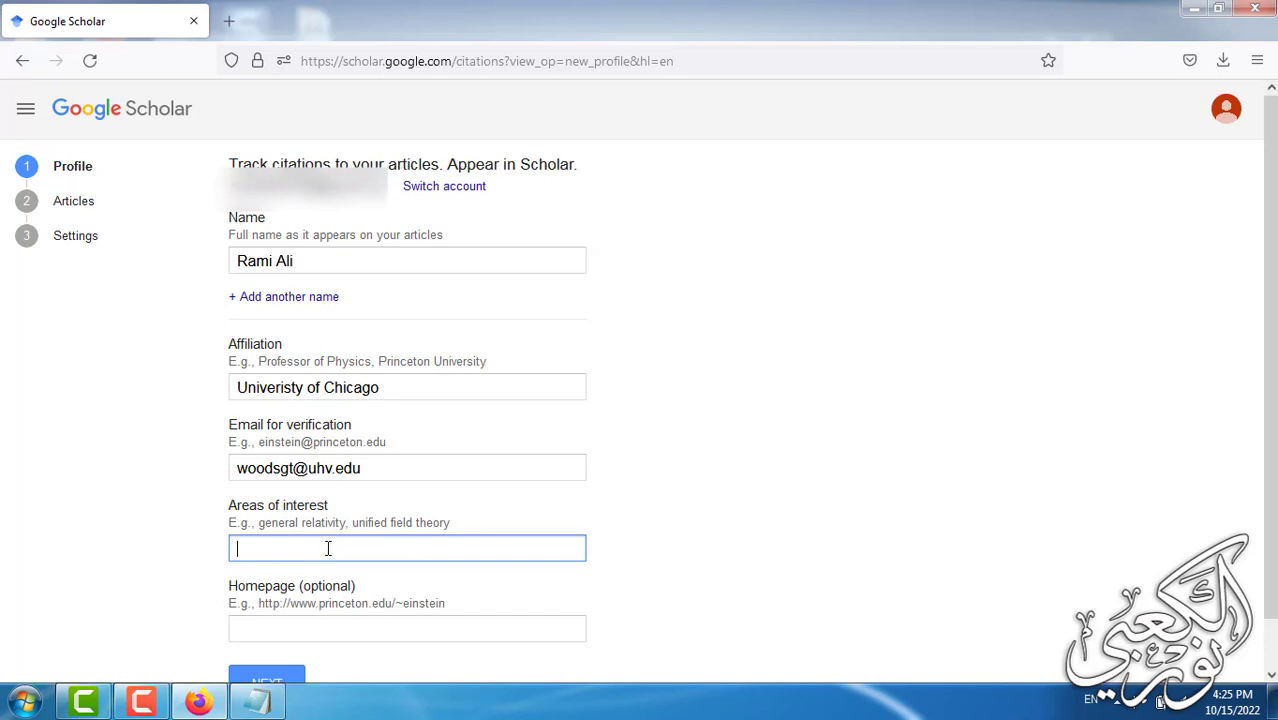
type("English")
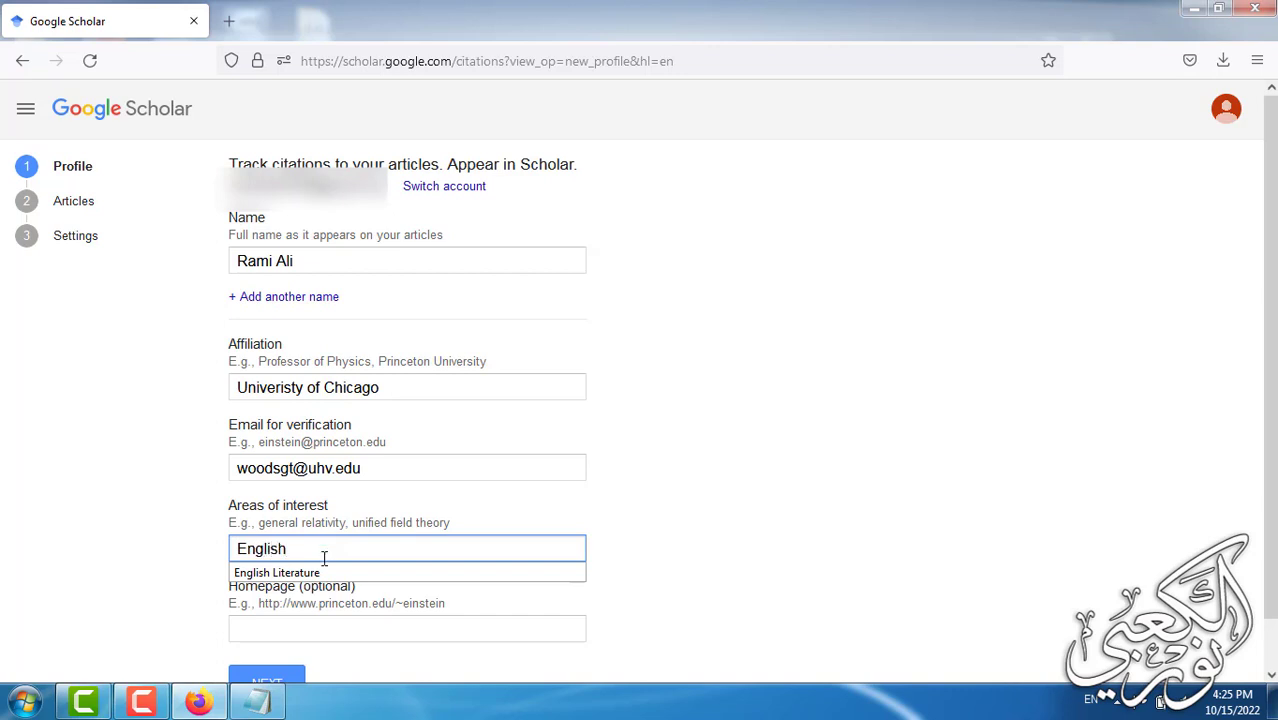
left_click(276, 572)
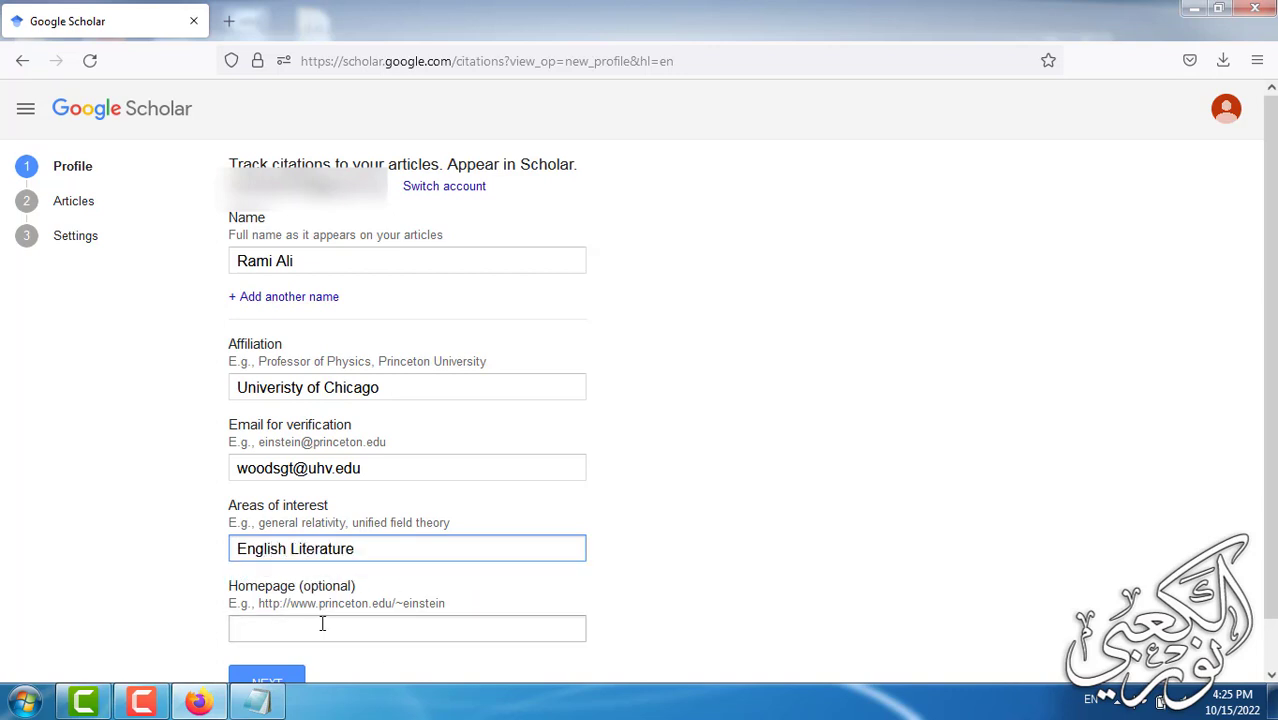
scroll("down", 3)
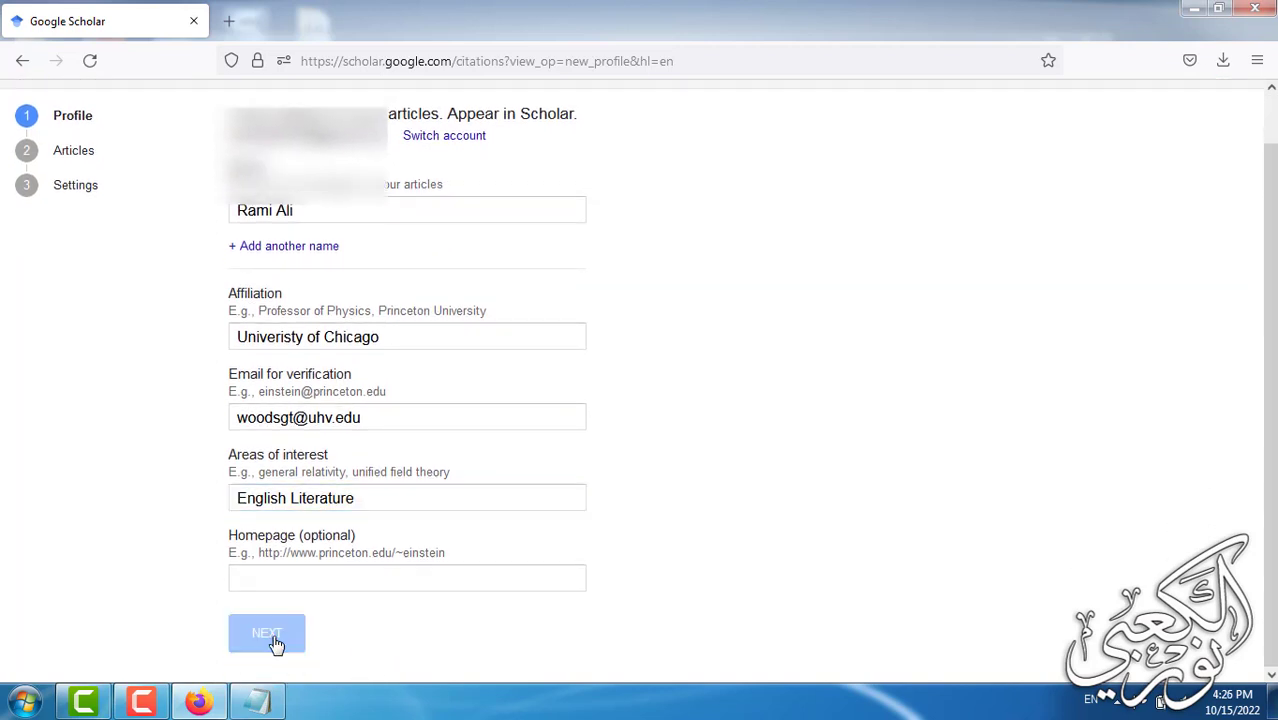
left_click(264, 632)
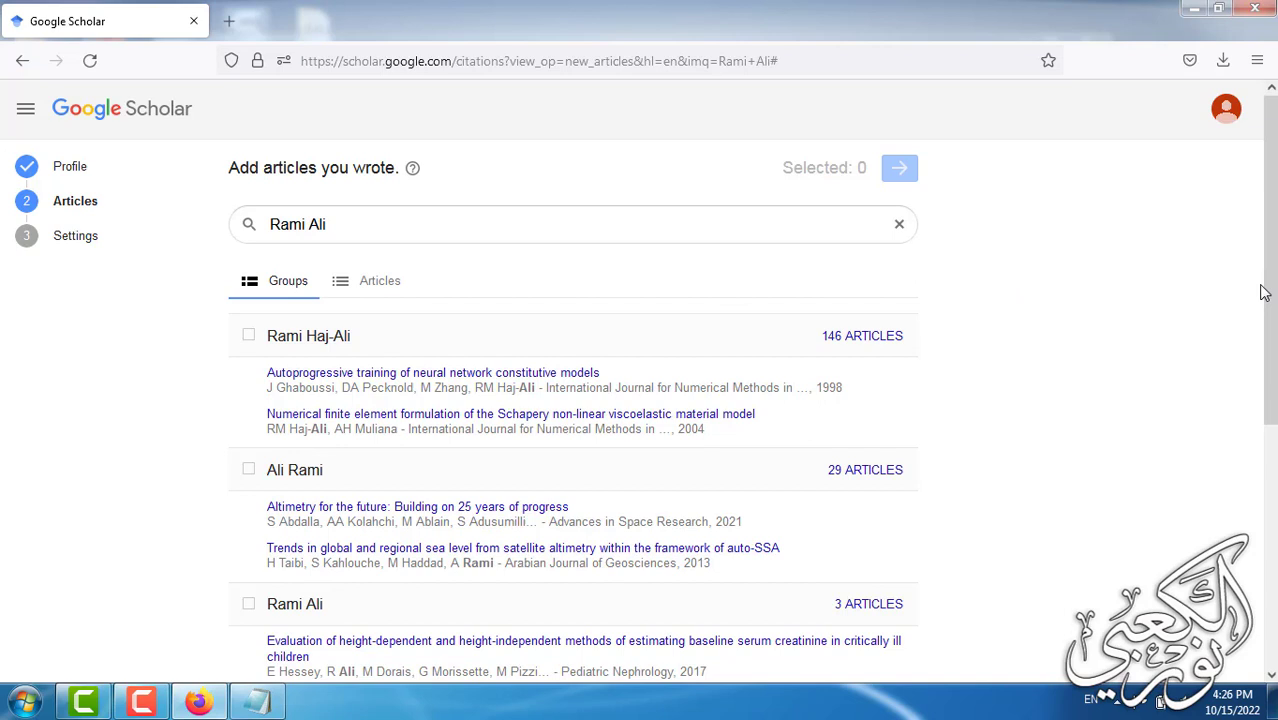
mouse_move(364, 304)
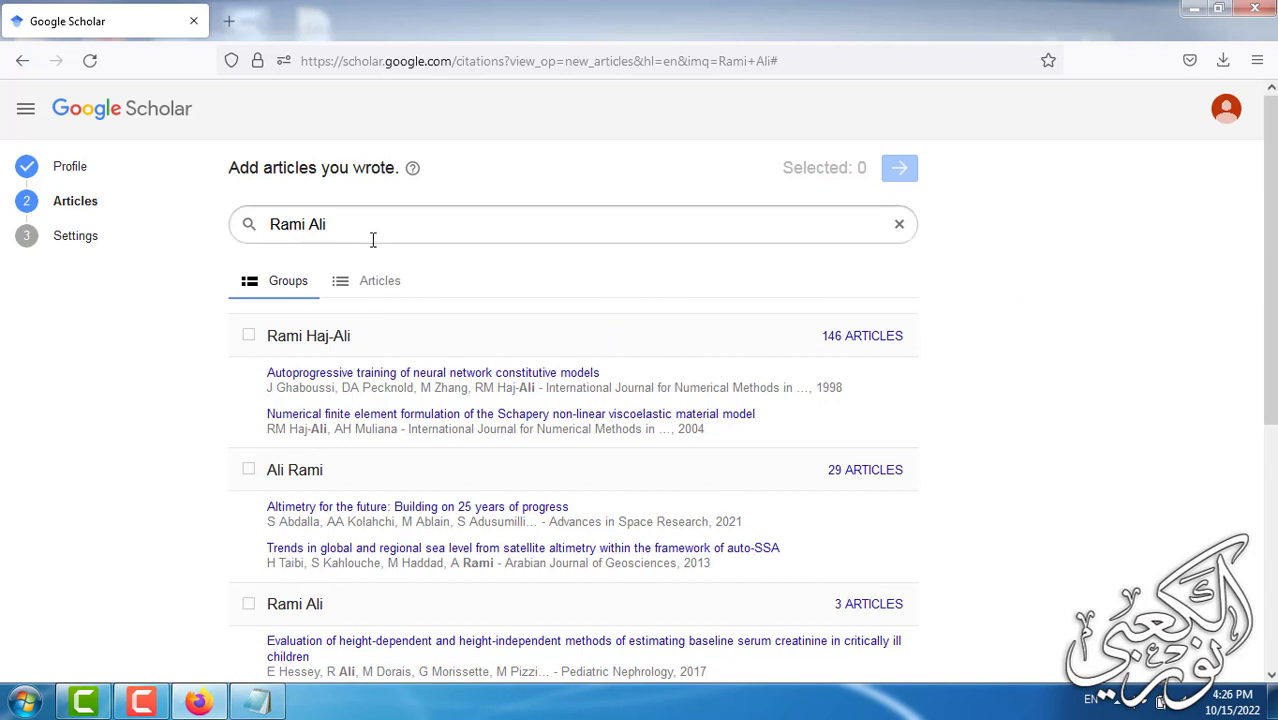
mouse_move(248, 338)
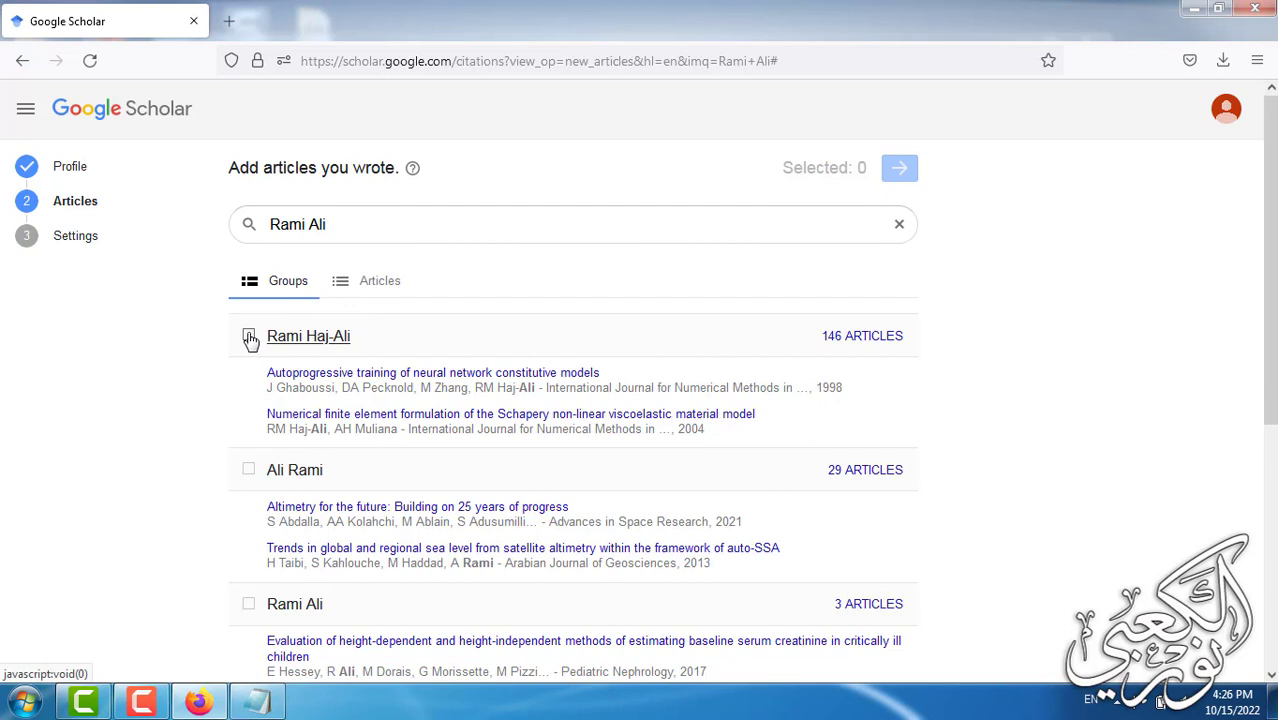
left_click(248, 336)
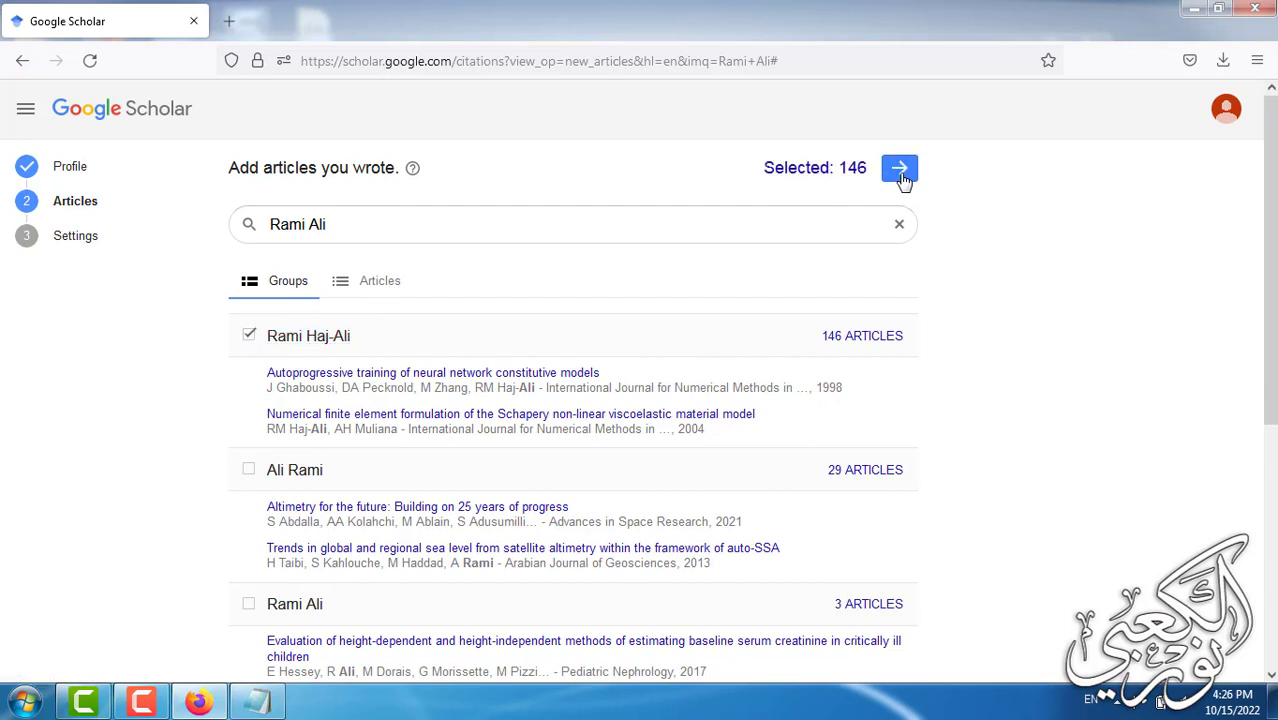
left_click(900, 168)
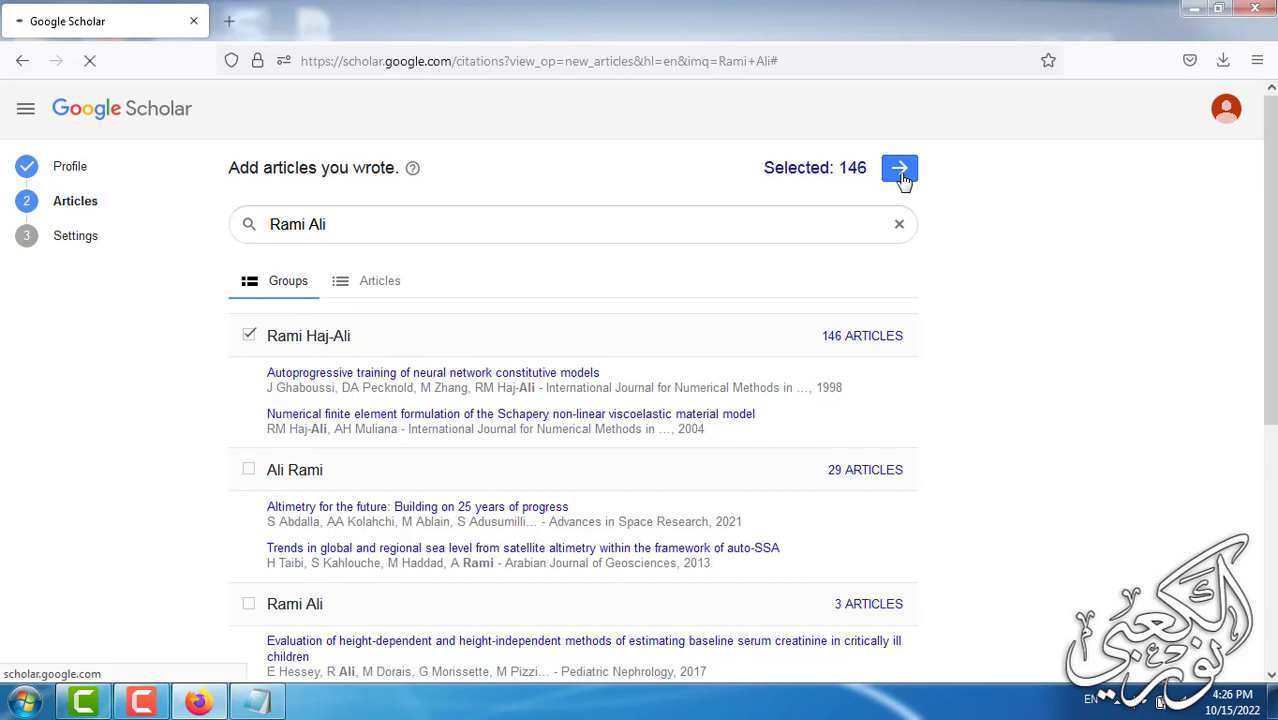
left_click(900, 168)
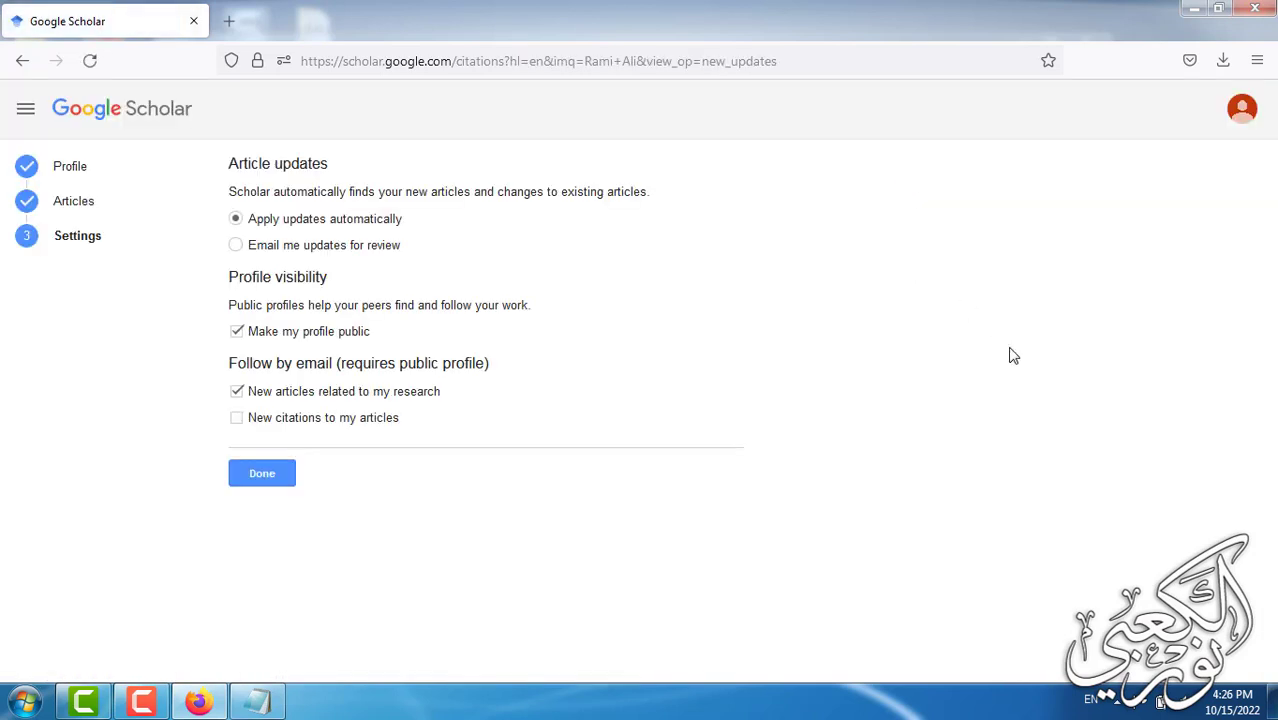
mouse_move(438, 232)
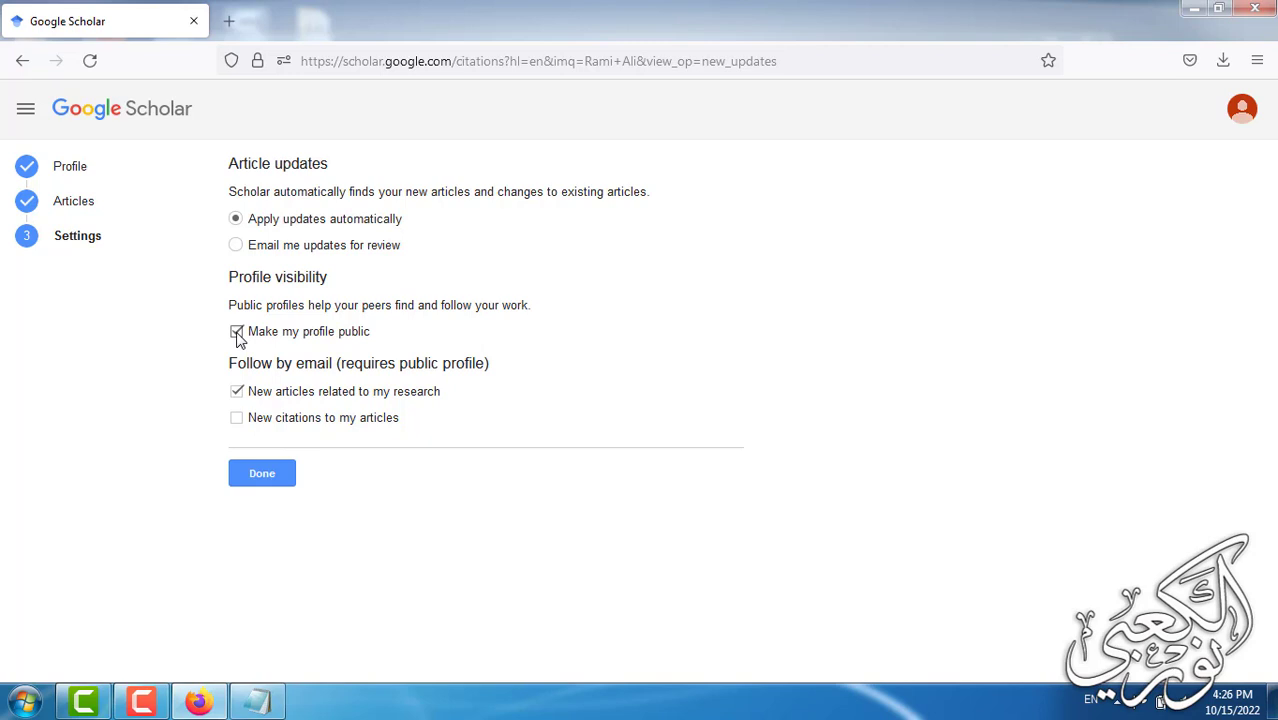
- Toggle 'Make my profile public' off and back on, then finish with Done to reach the Rami Ali profile page
left_click(236, 332)
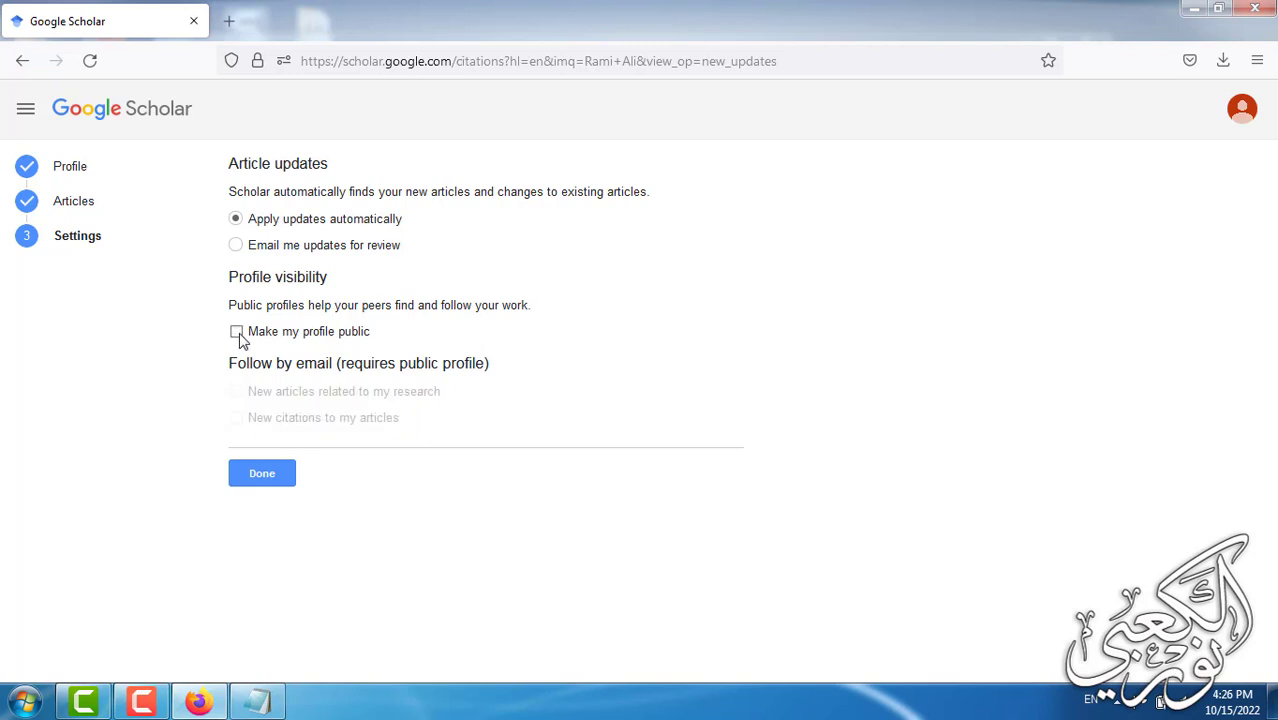
mouse_move(252, 344)
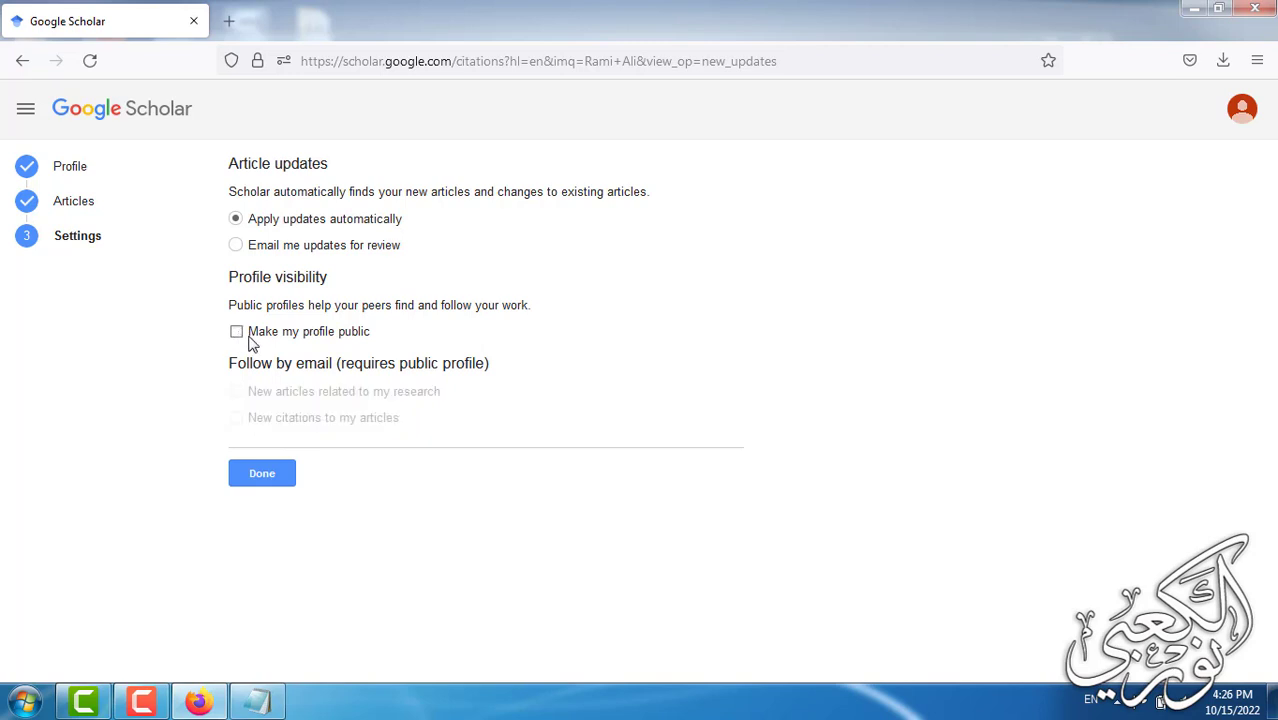
mouse_move(280, 348)
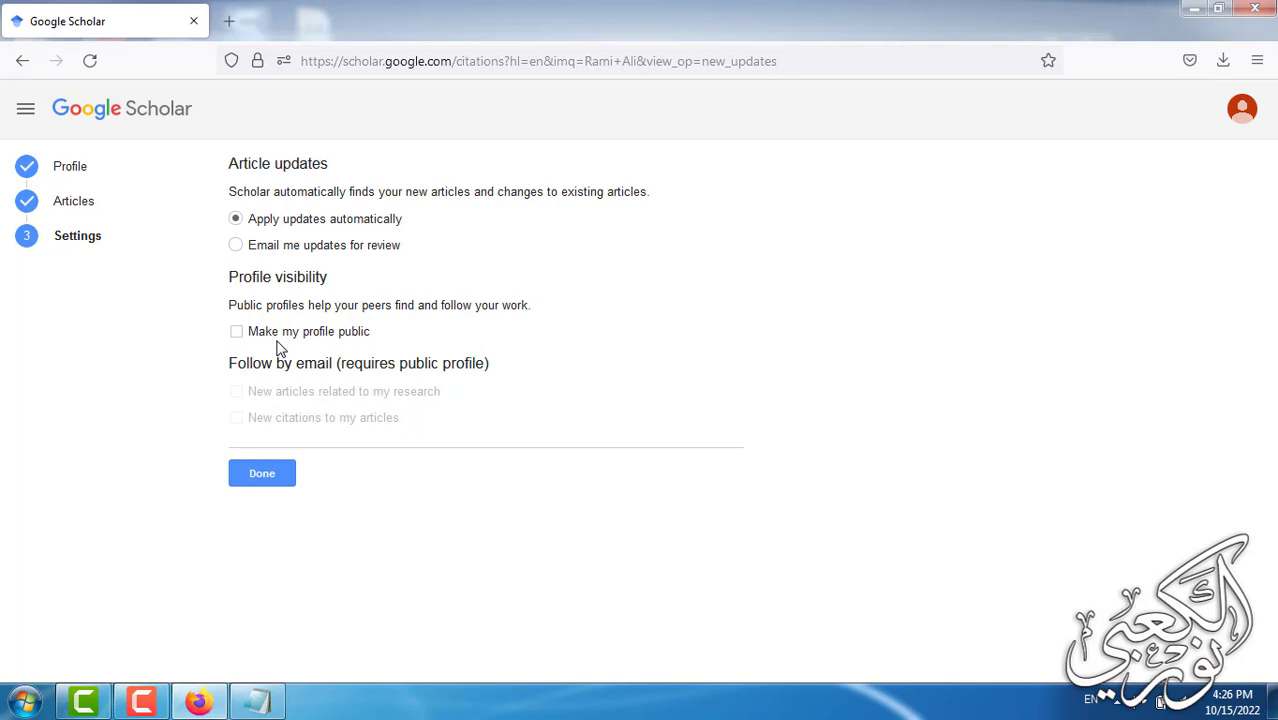
left_click(236, 332)
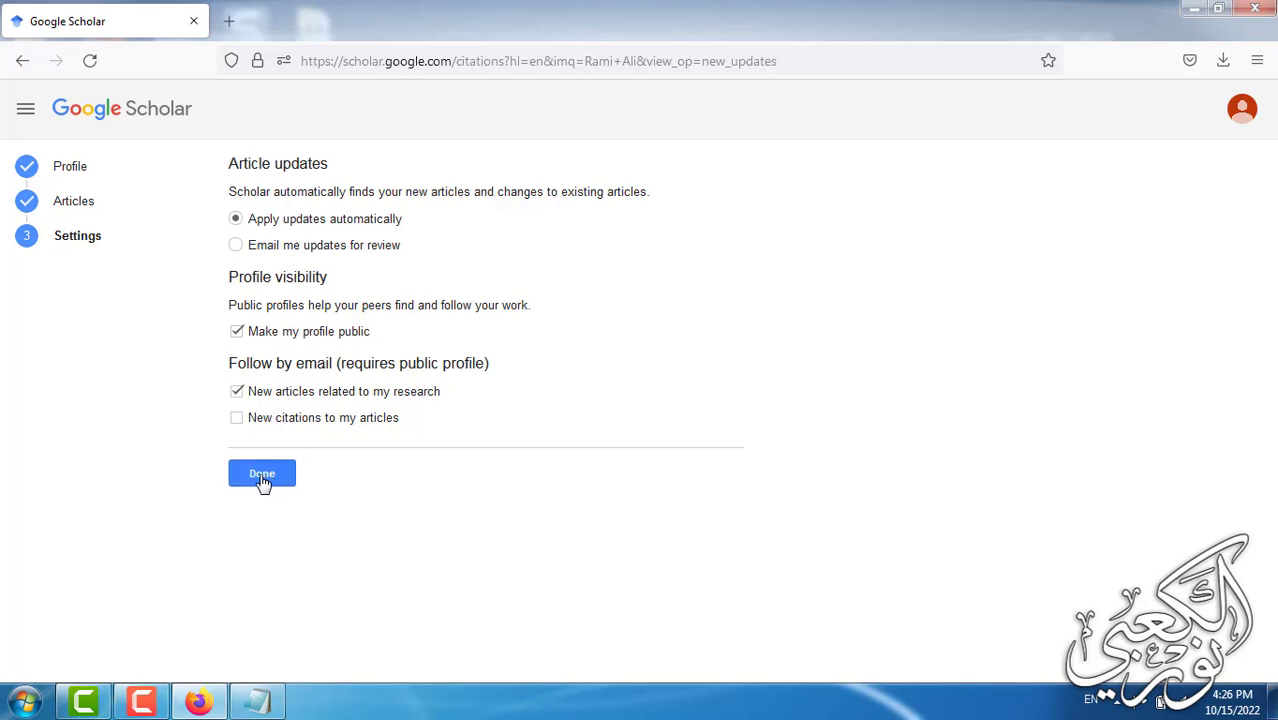
left_click(262, 472)
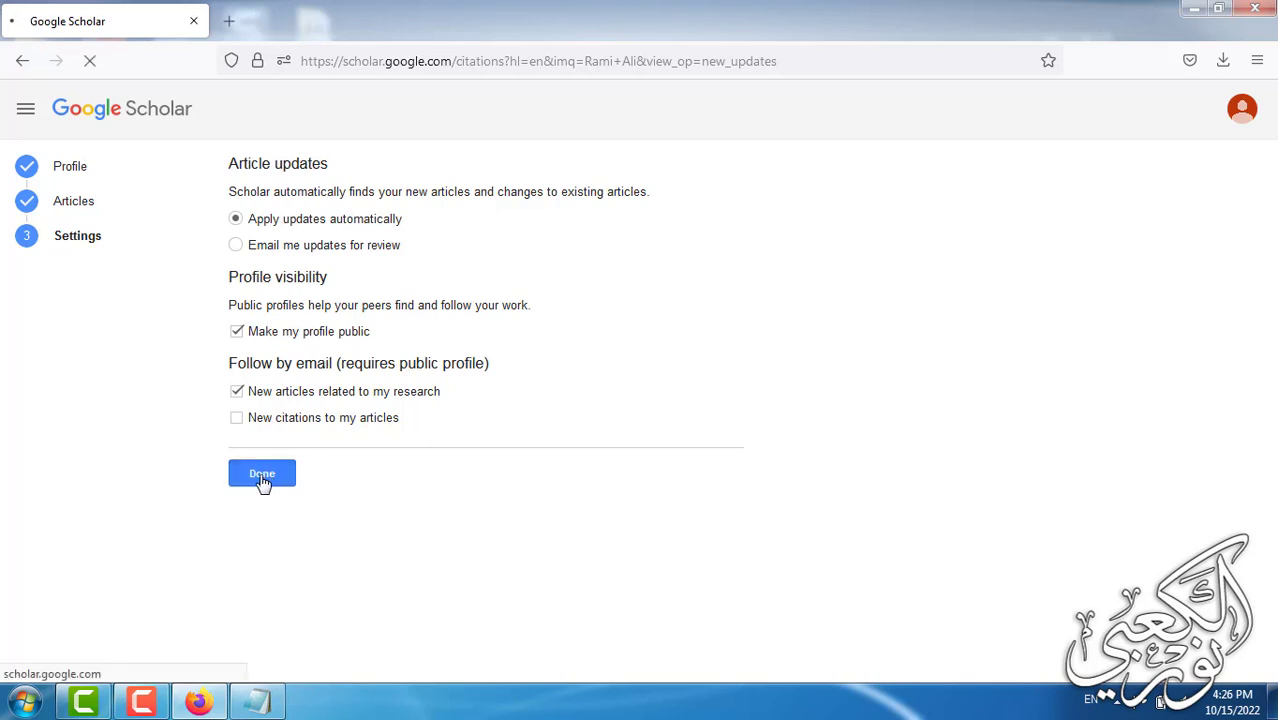
left_click(260, 472)
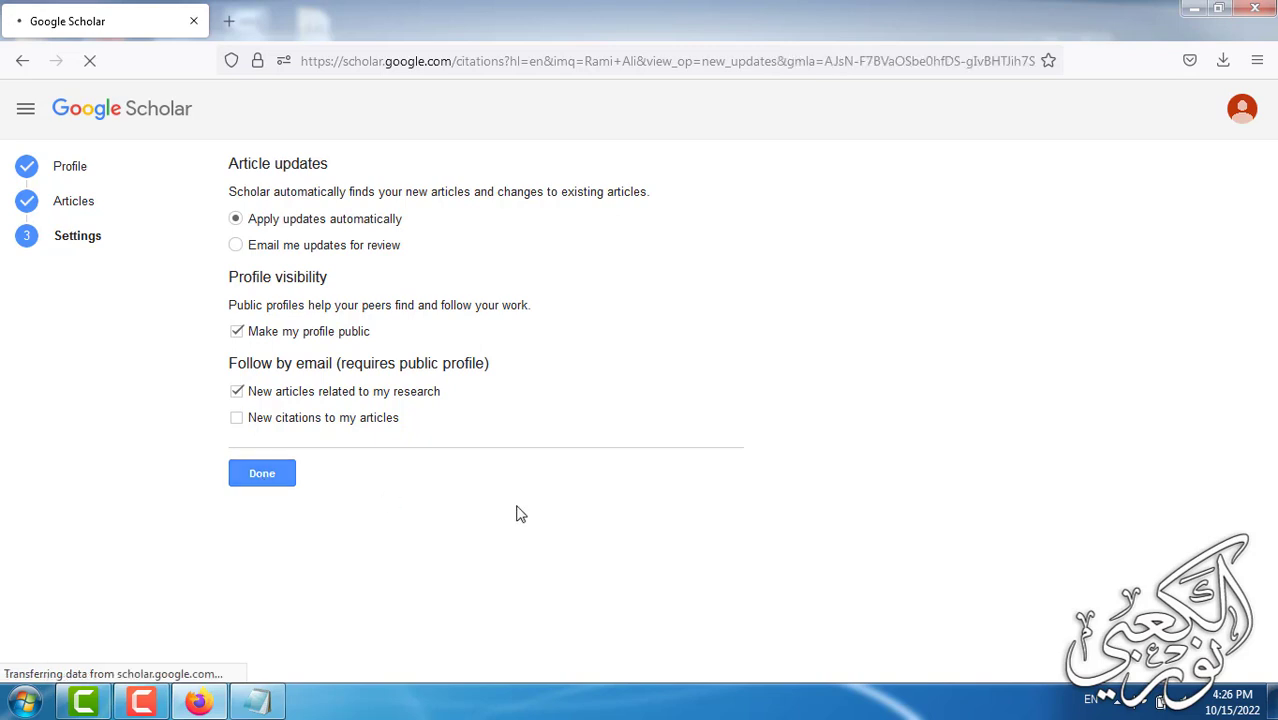
left_click(260, 472)
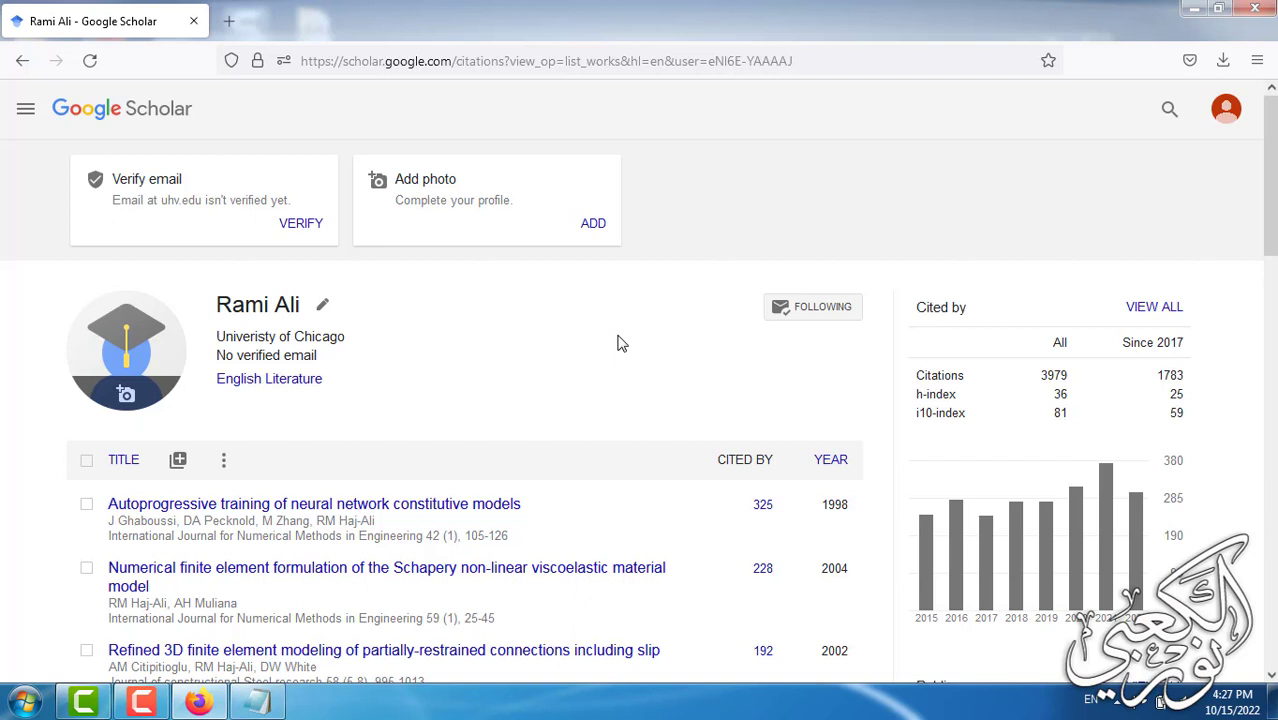
mouse_move(504, 372)
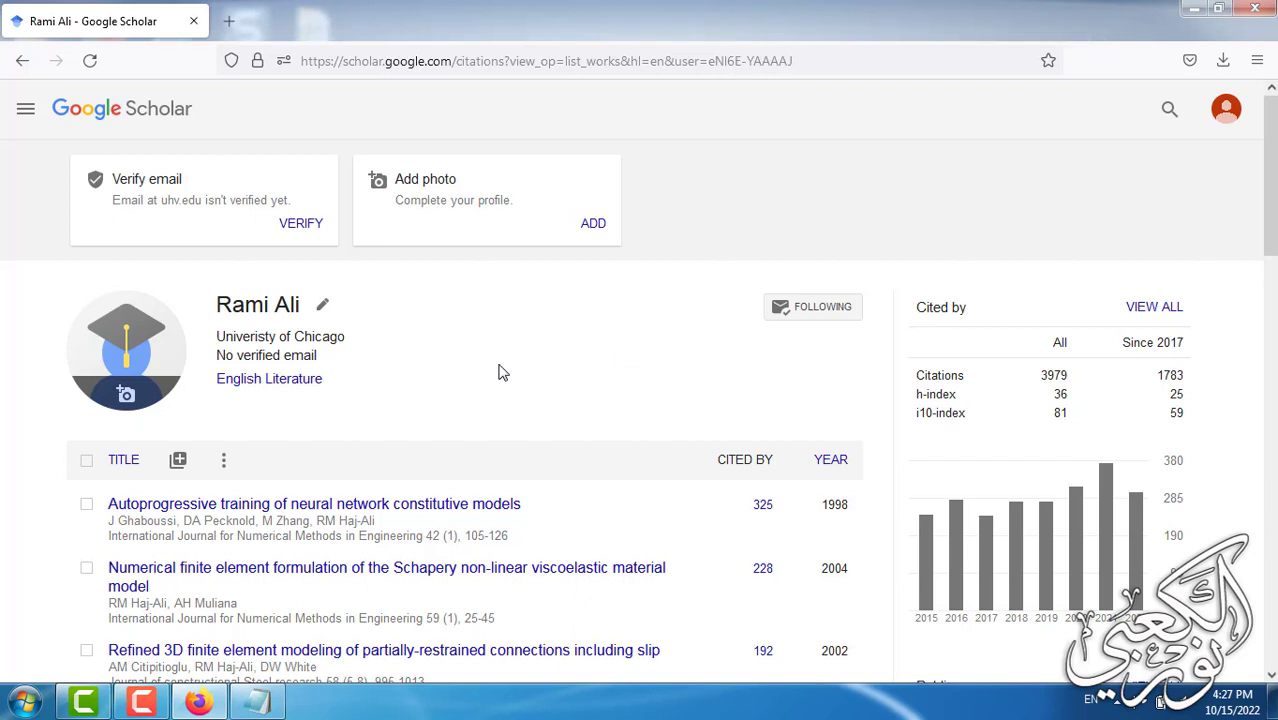
mouse_move(1192, 14)
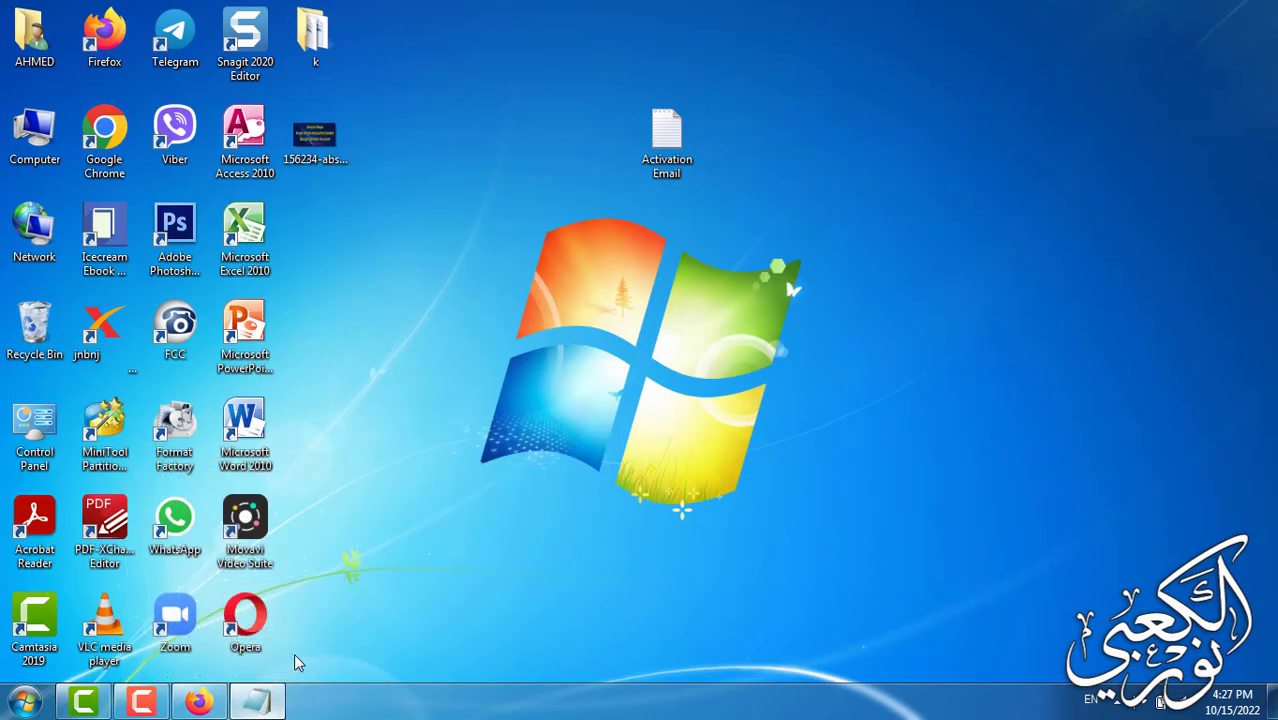
double_click(668, 128)
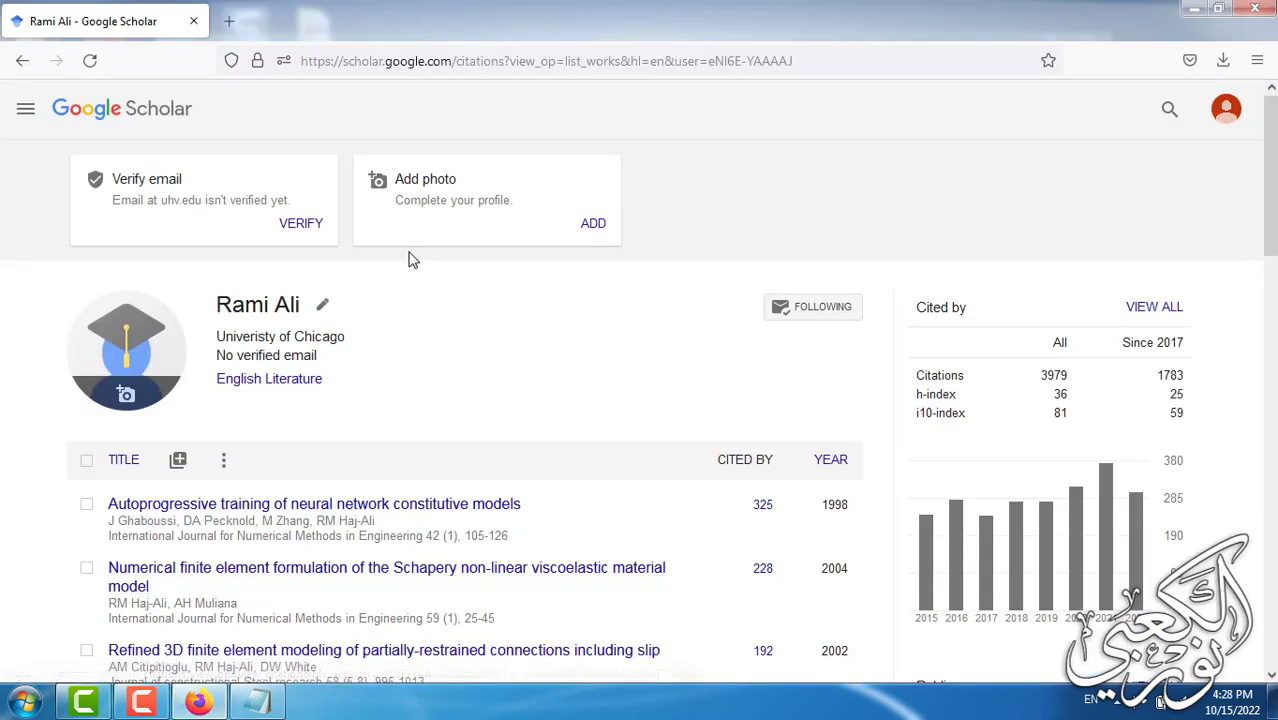
mouse_move(256, 360)
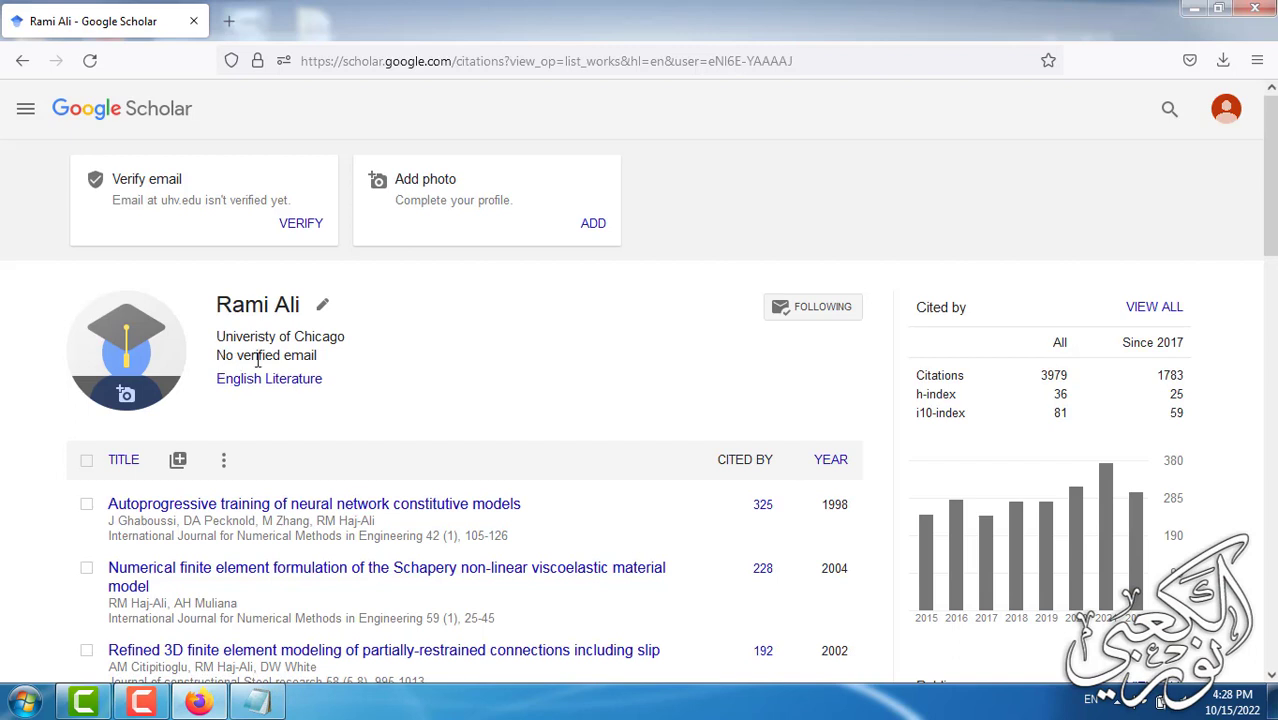
mouse_move(324, 364)
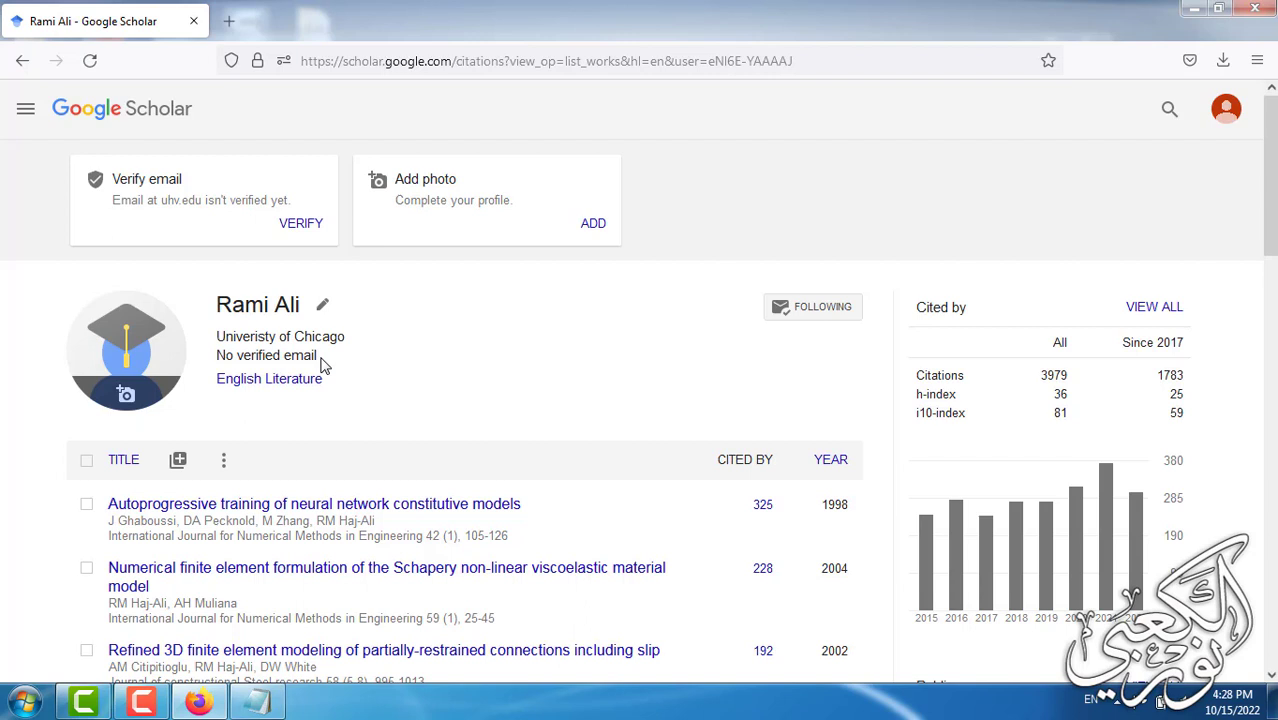
mouse_move(158, 208)
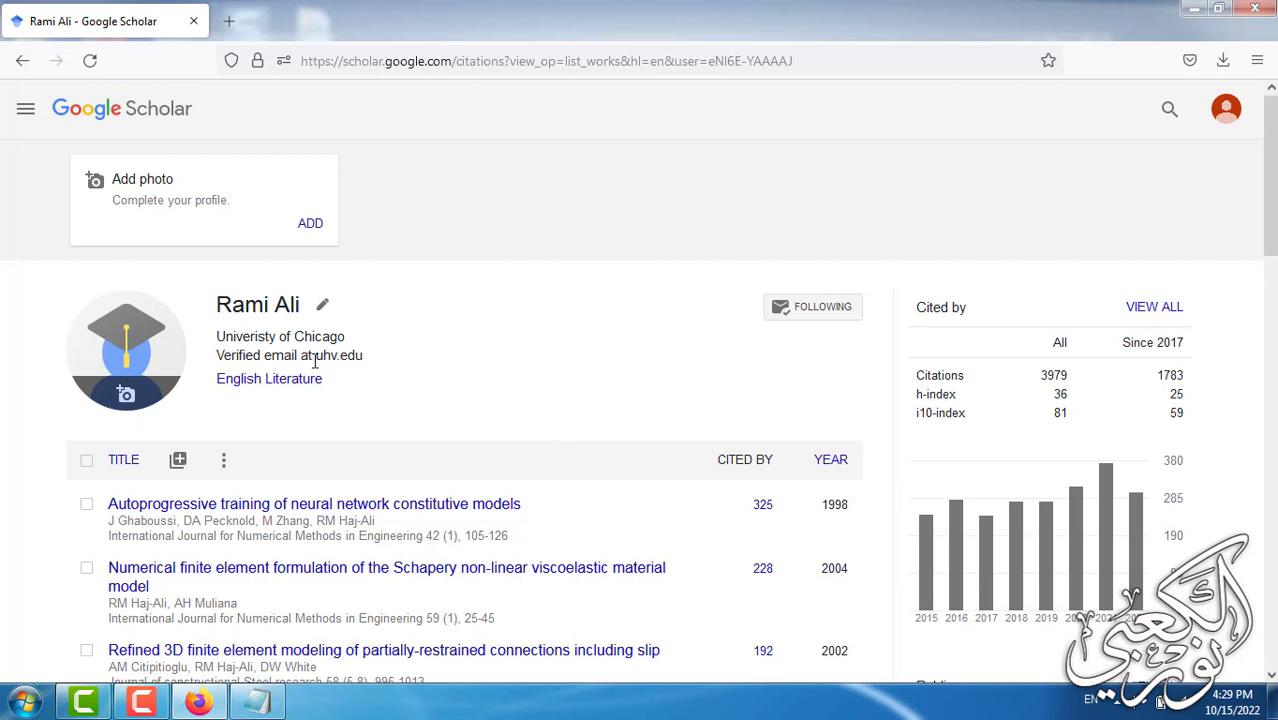
mouse_move(464, 366)
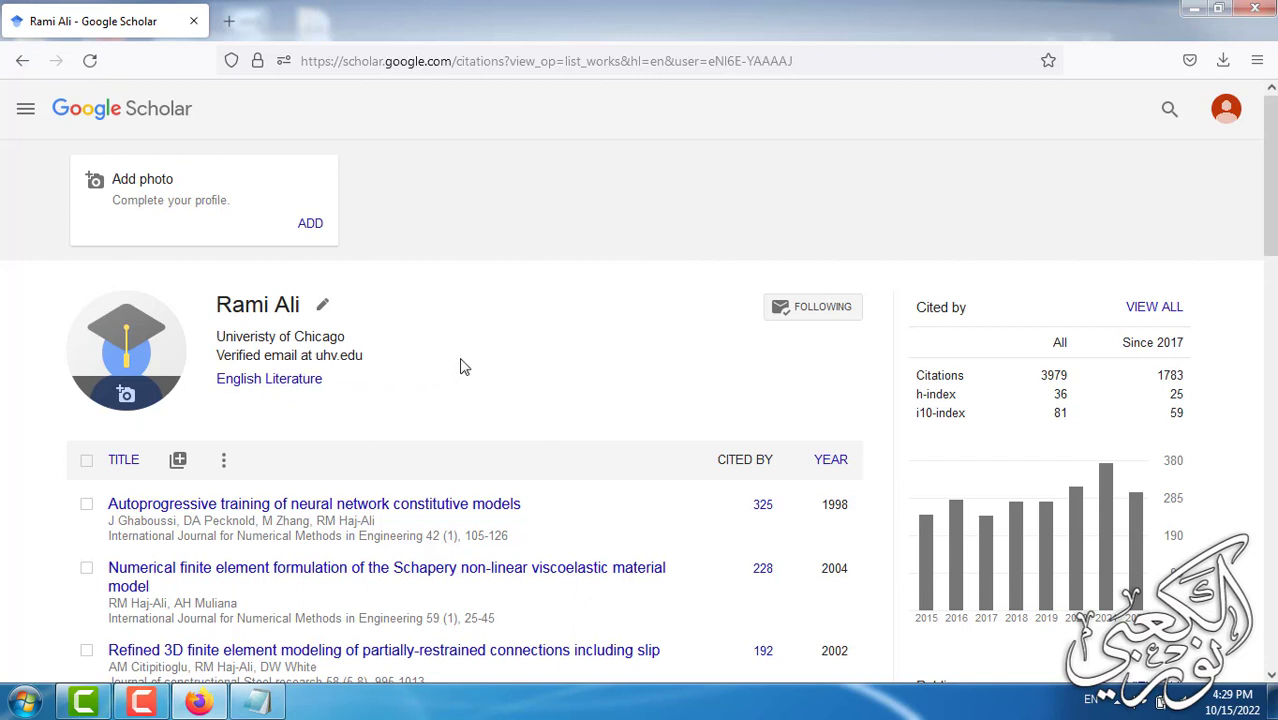